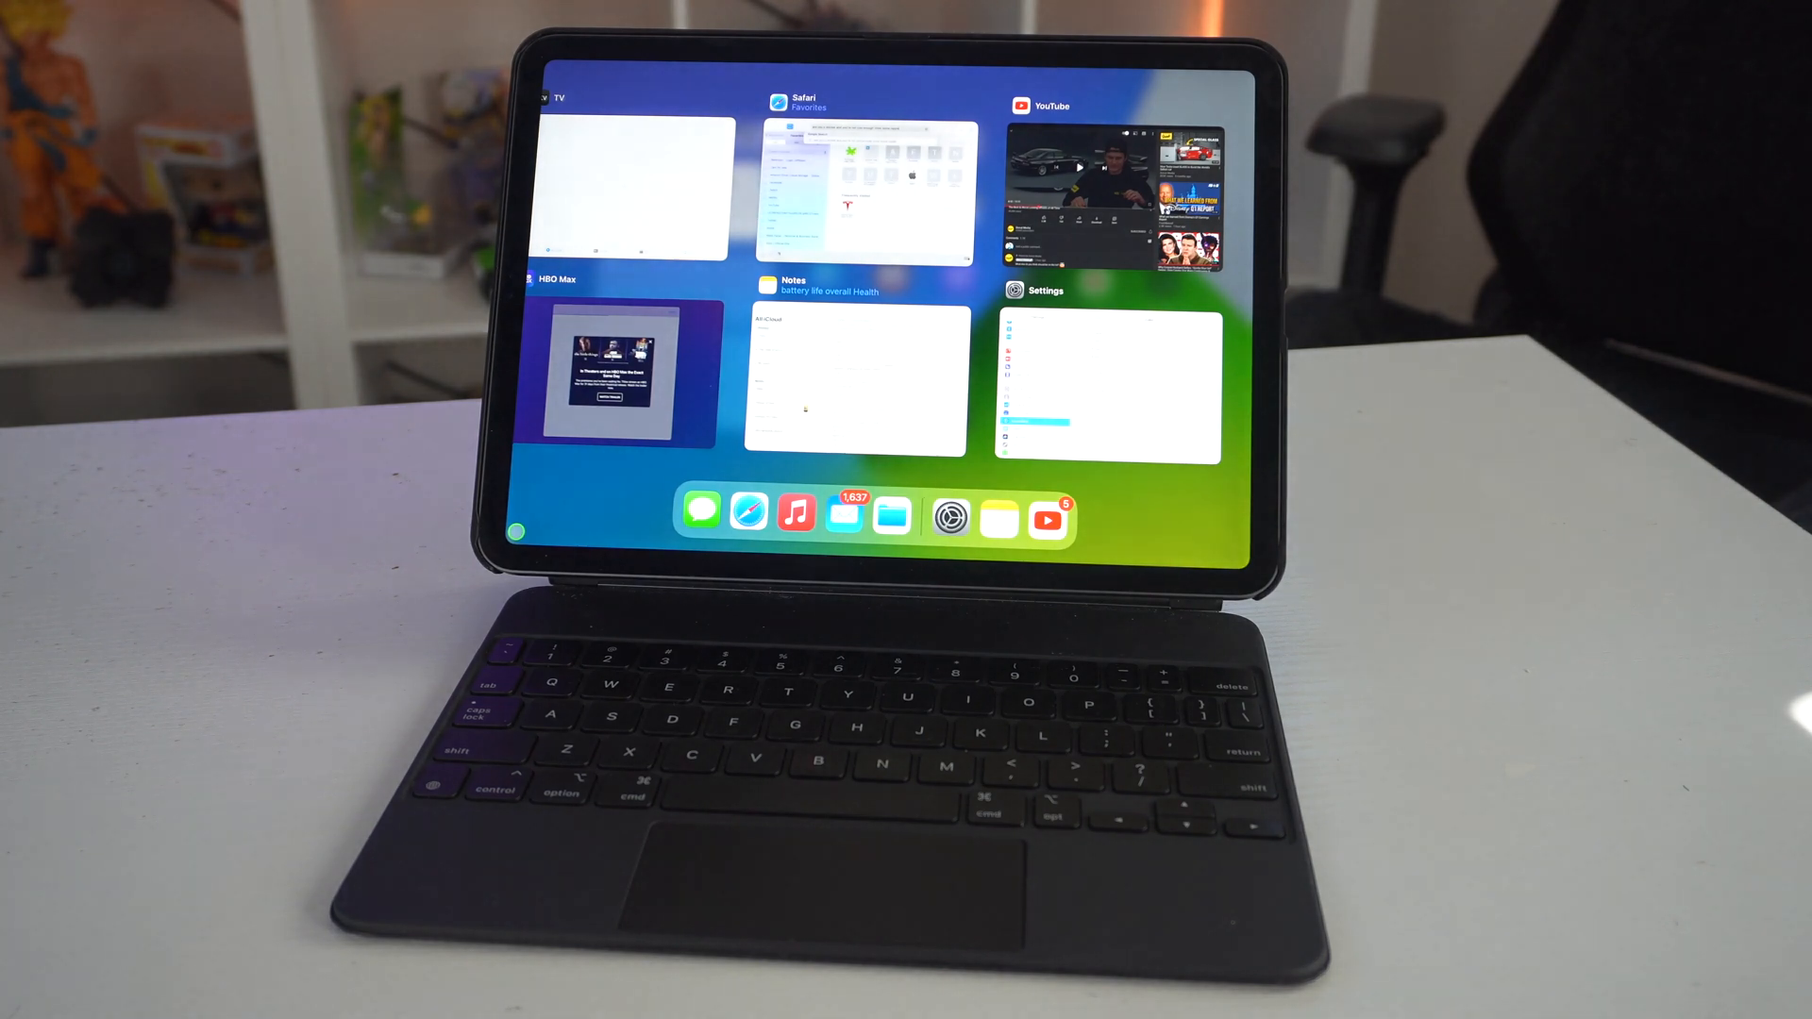
Float Apple Music in Slide Over from the App Switcher while YouTube launches behind it
left_click(1106, 179)
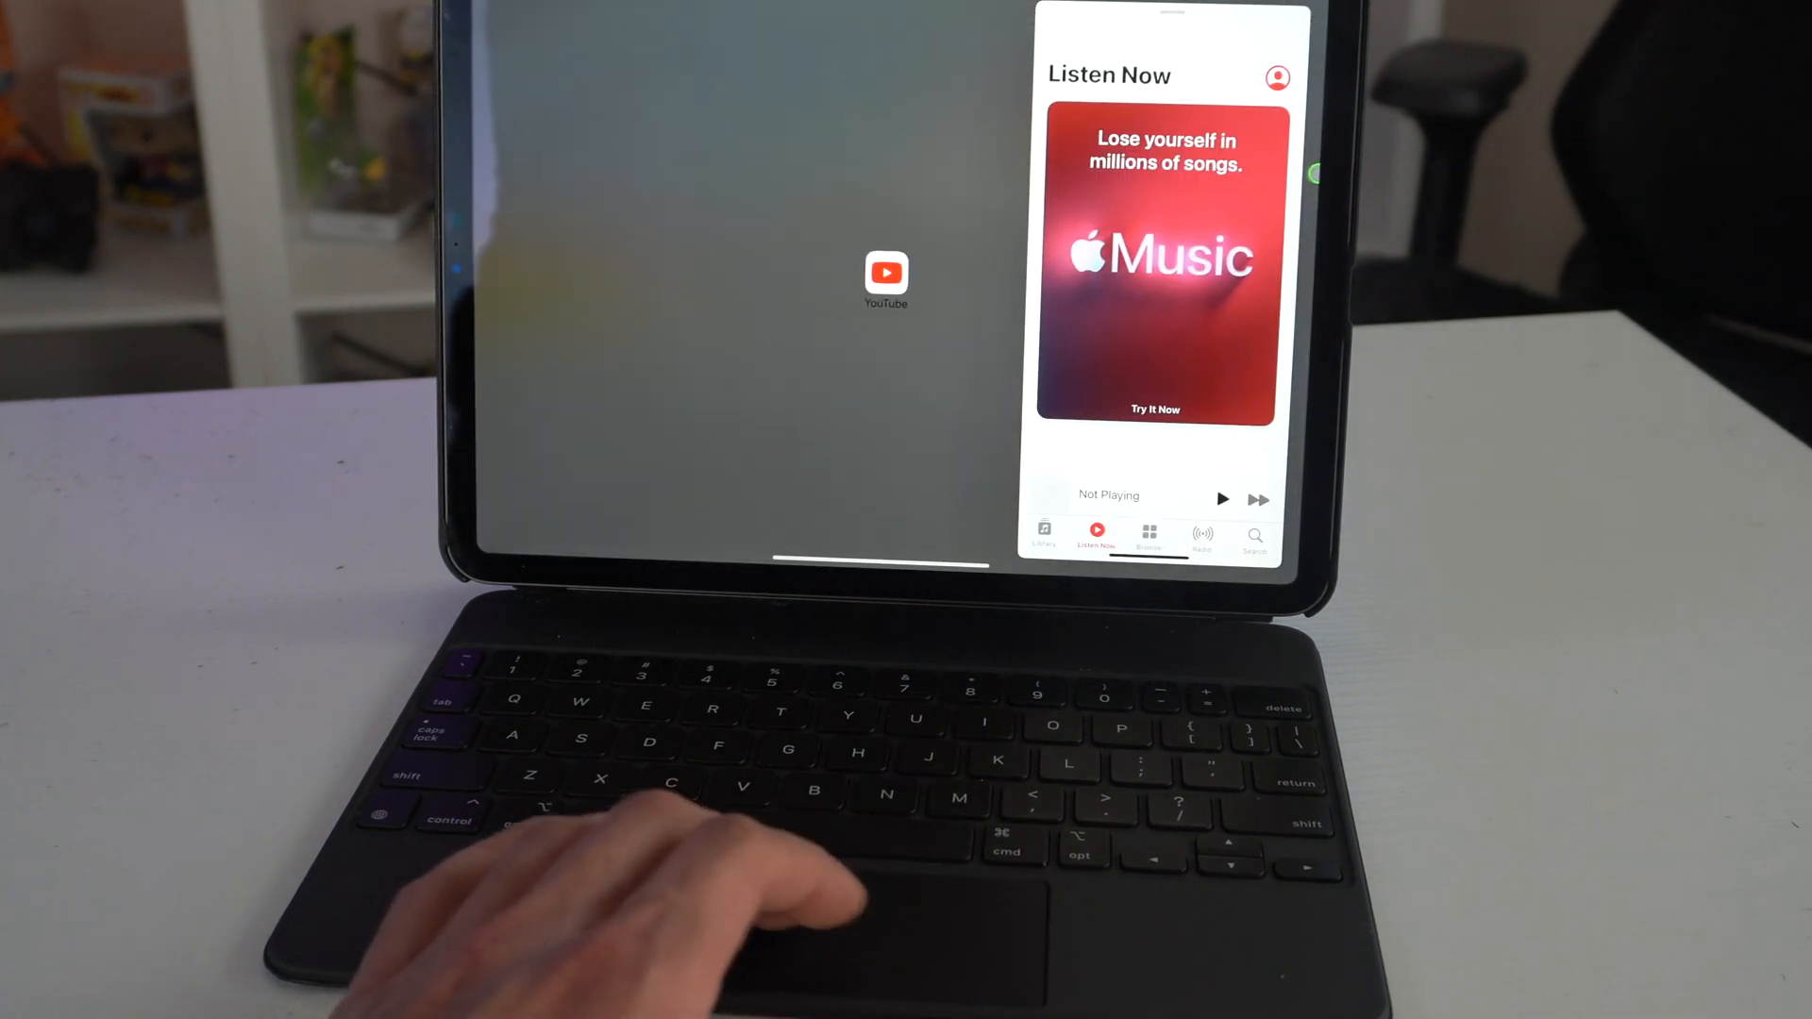
left_click(885, 274)
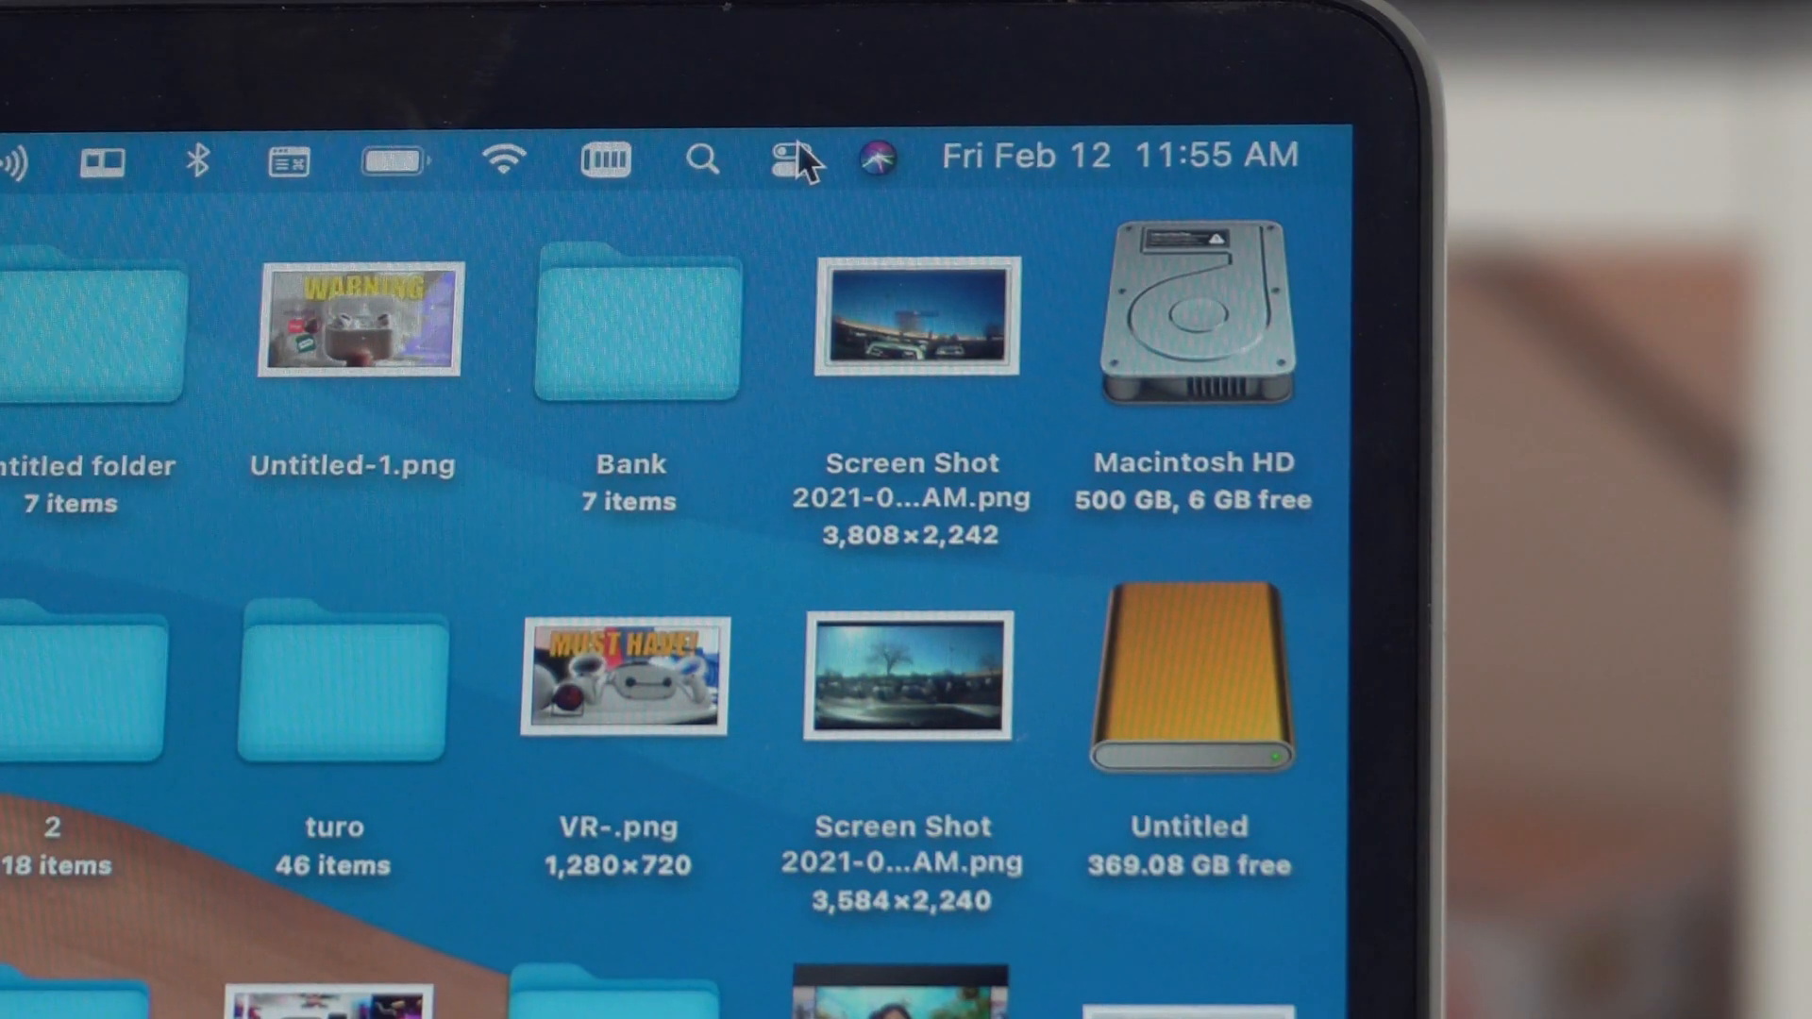
Connect the iPad via Display > Connect To iPad and move the YouTube Safari window there
left_click(784, 157)
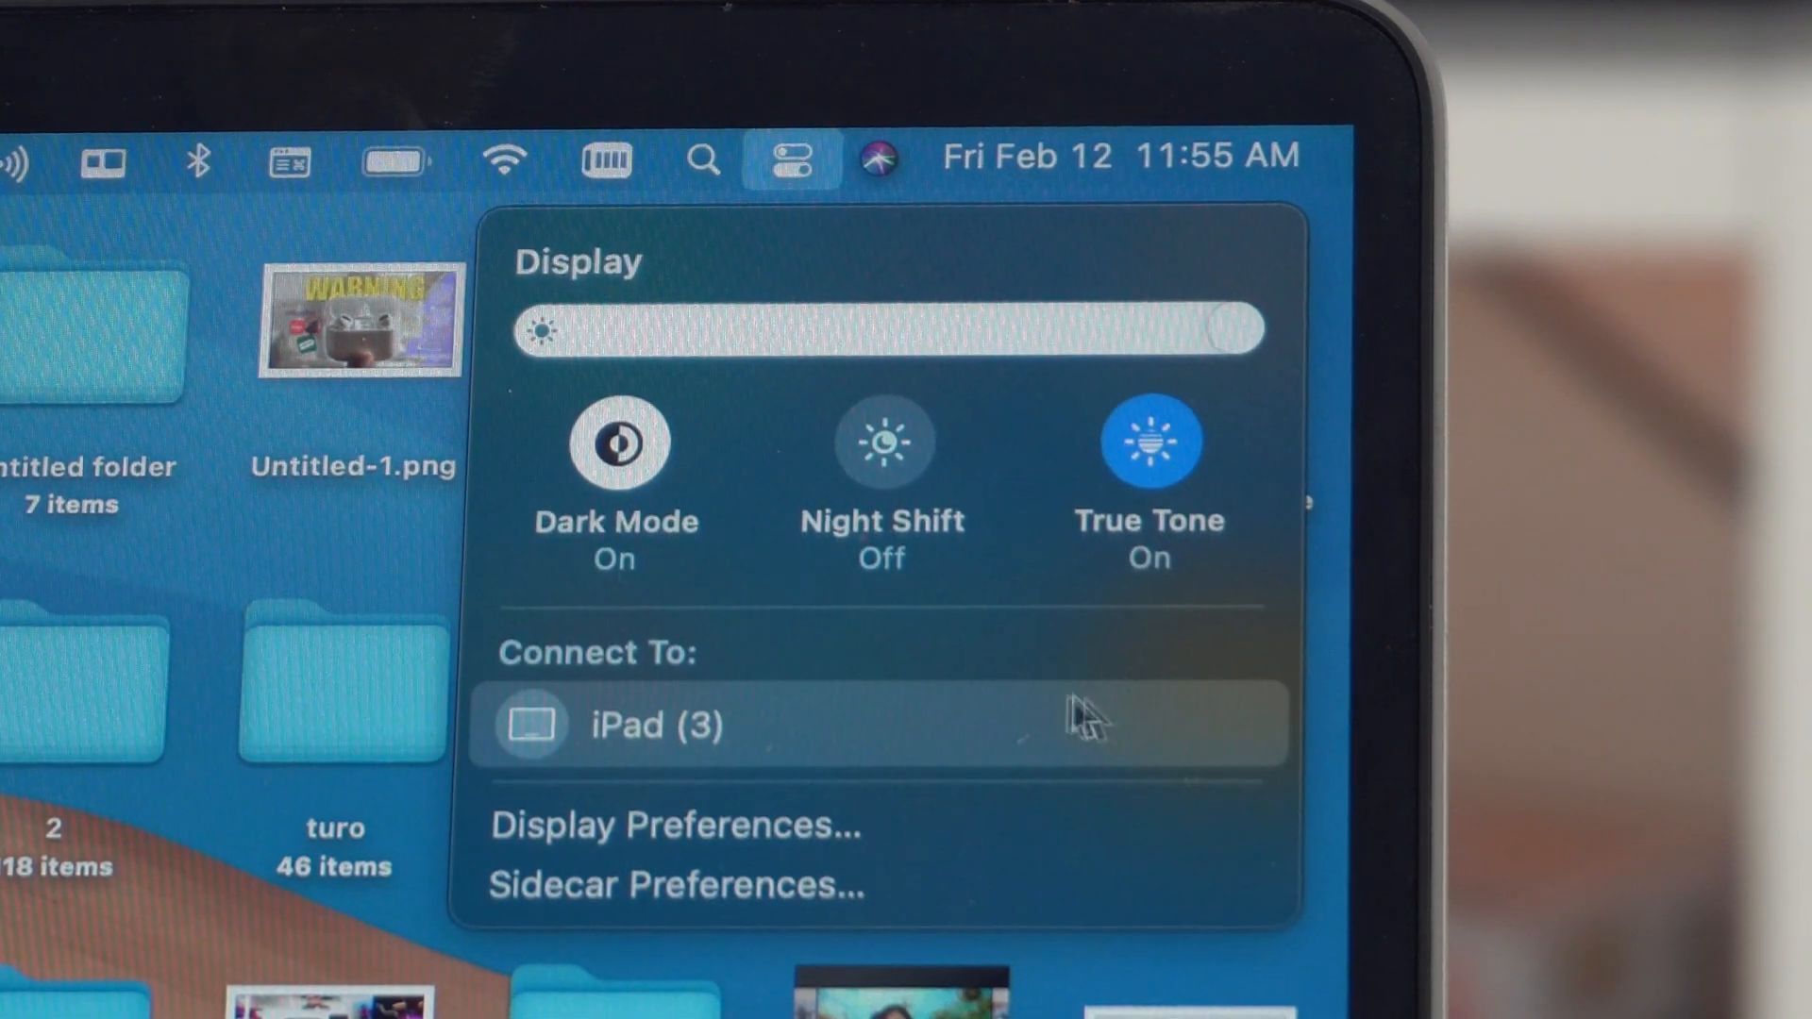
left_click(534, 725)
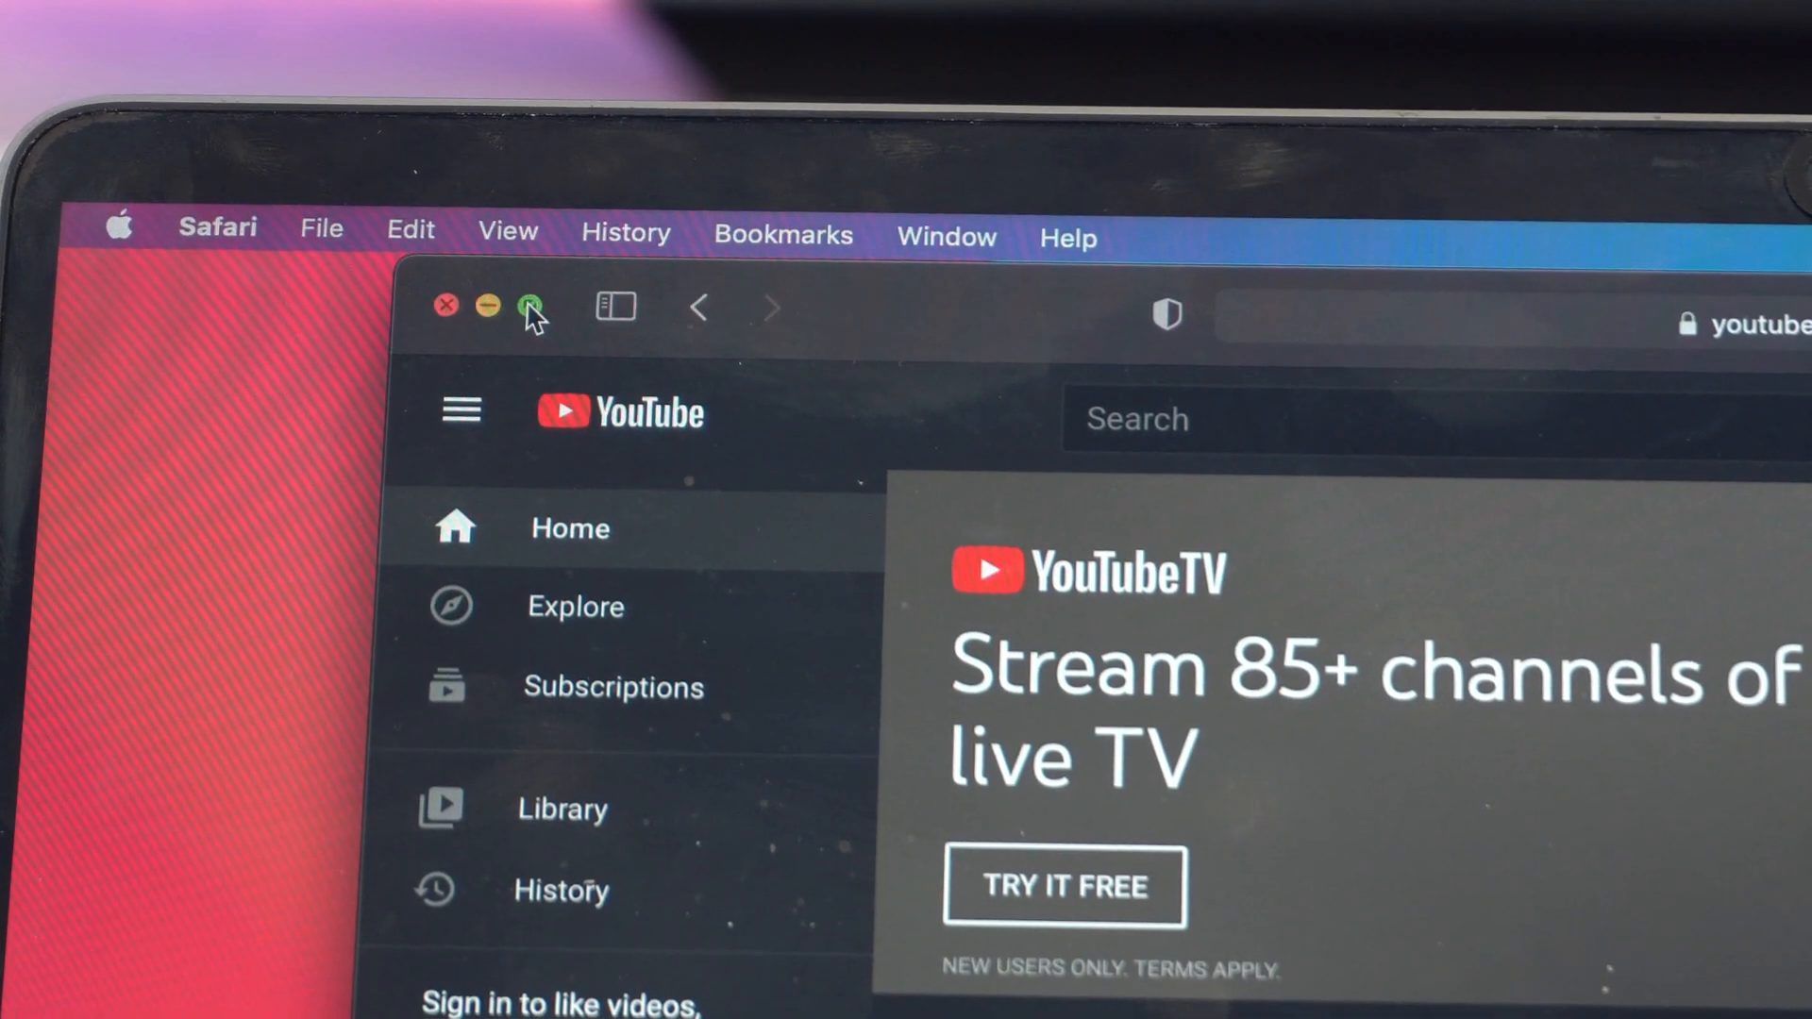
left_click(526, 309)
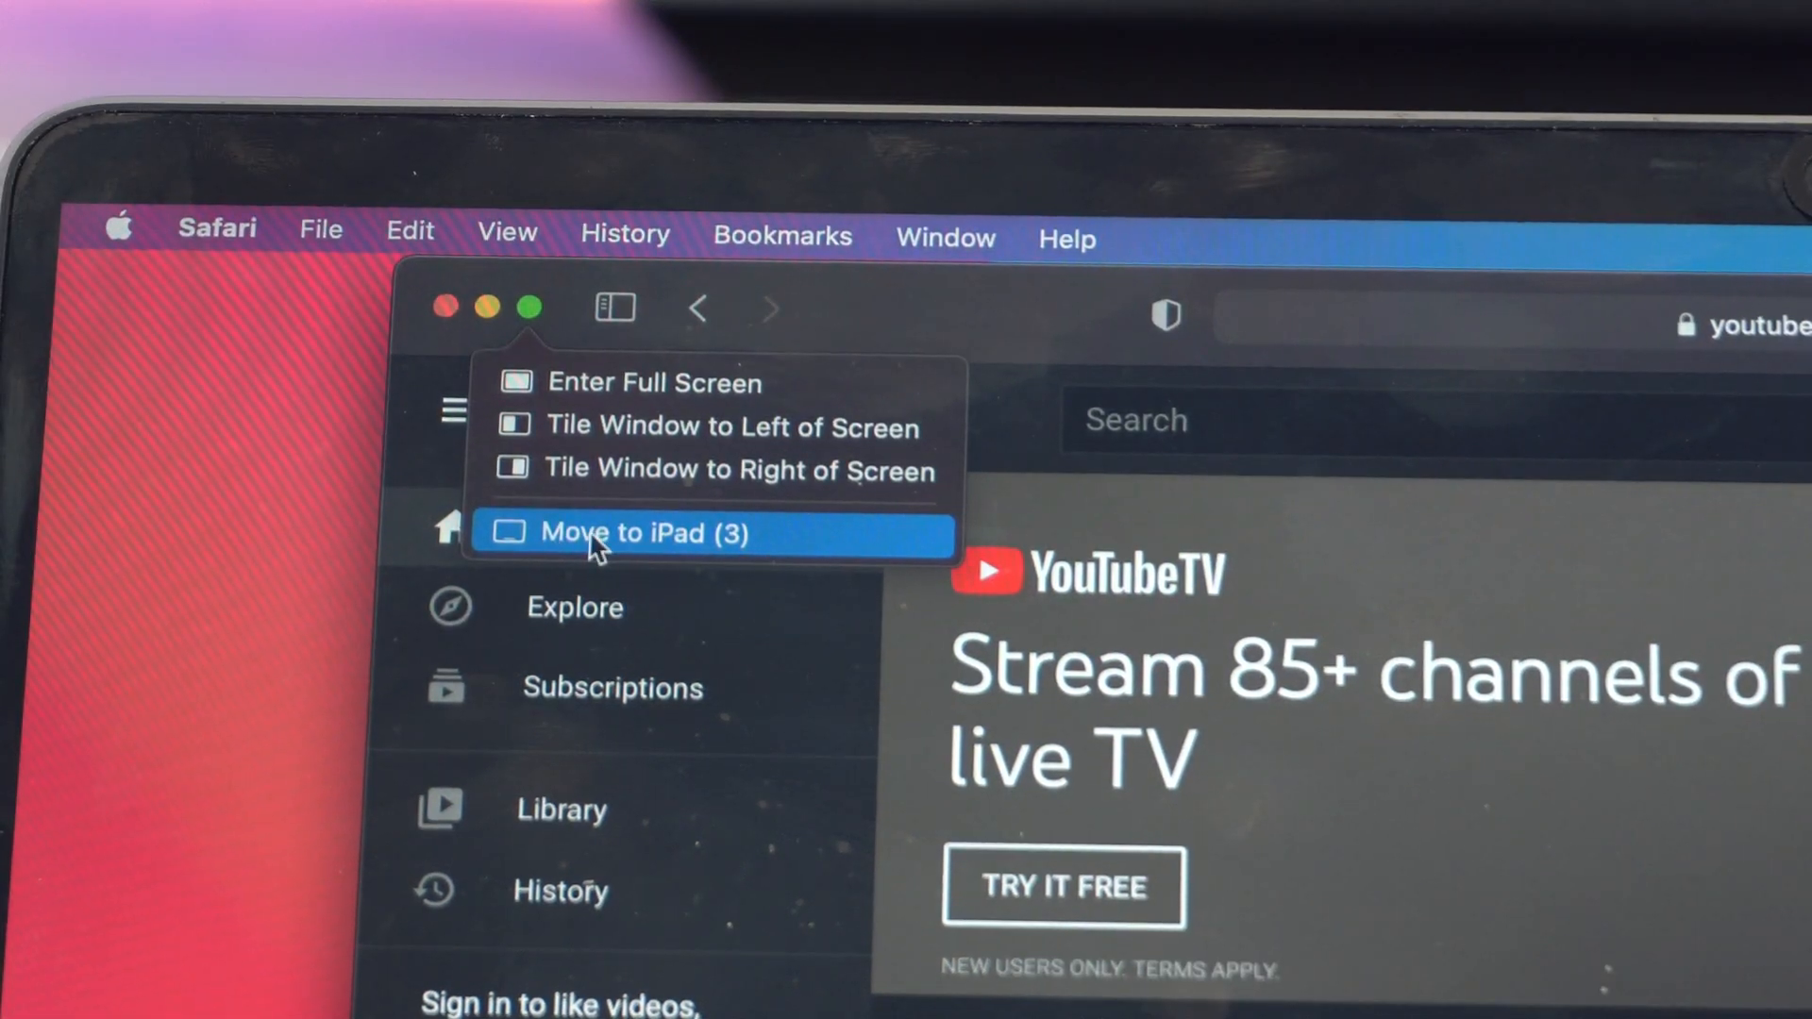
left_click(627, 533)
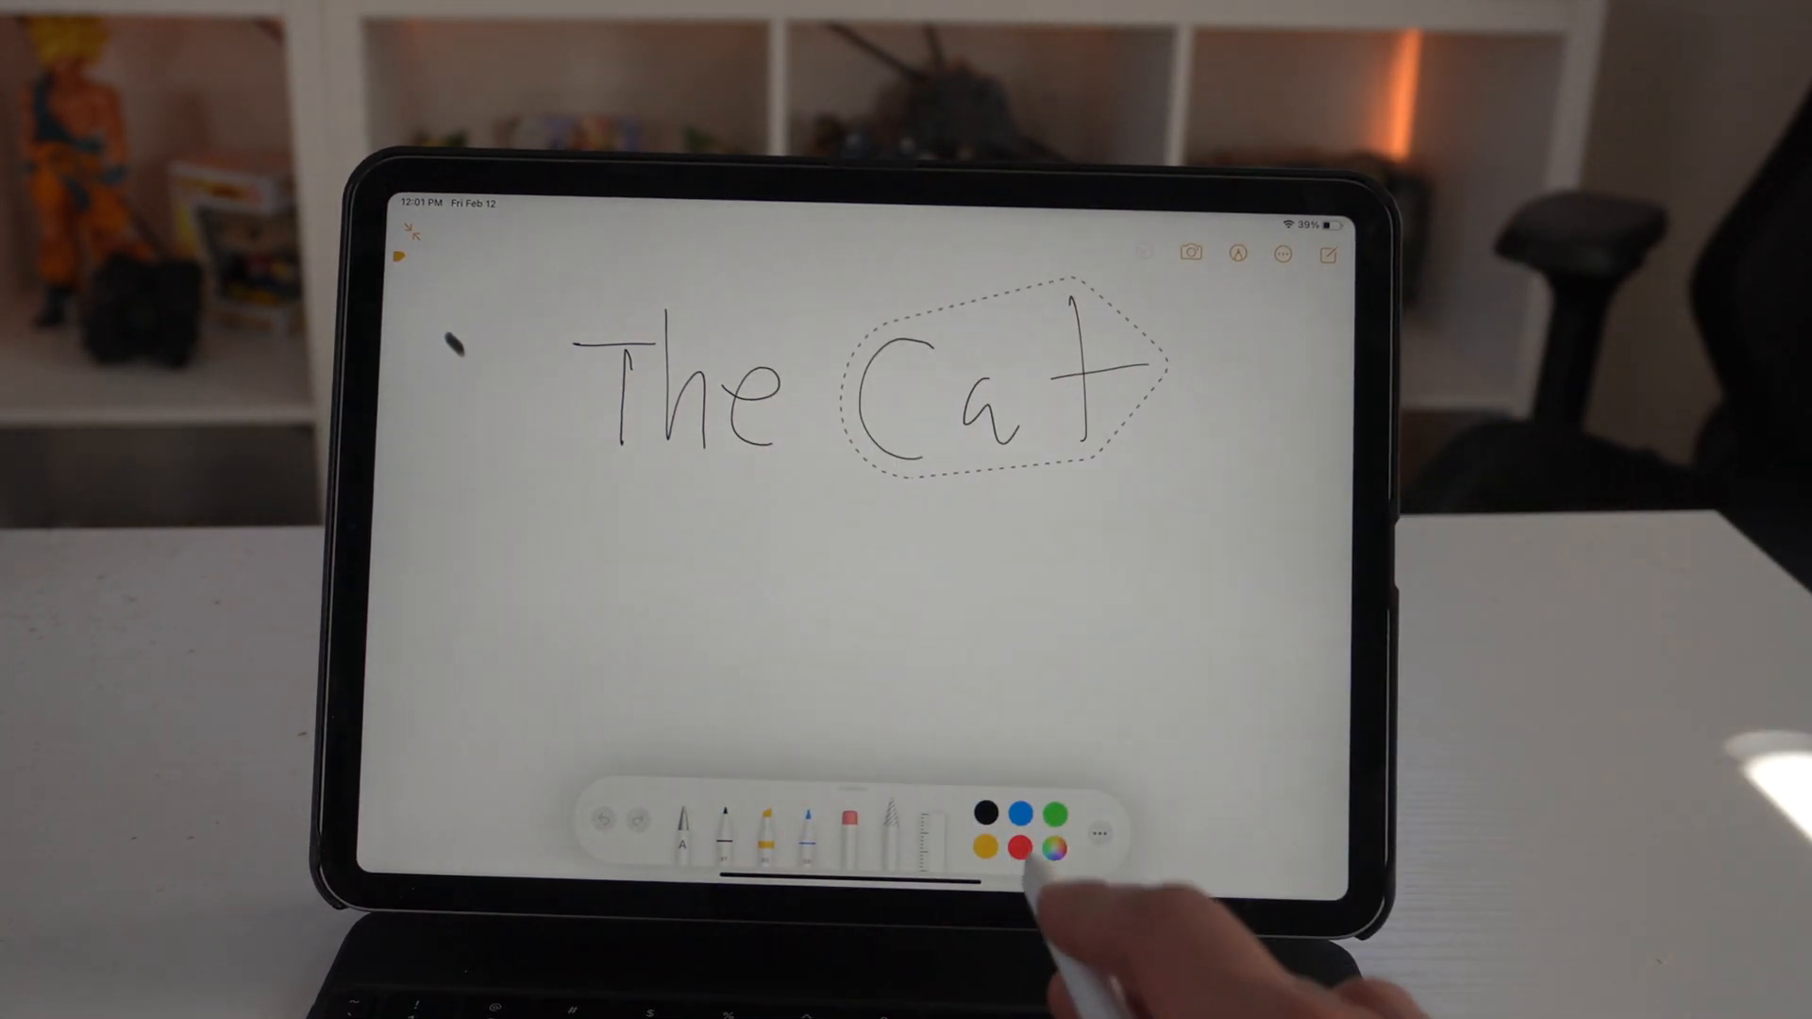
Pick a new markup colour for the lassoed word 'Cat'
left_click(1021, 811)
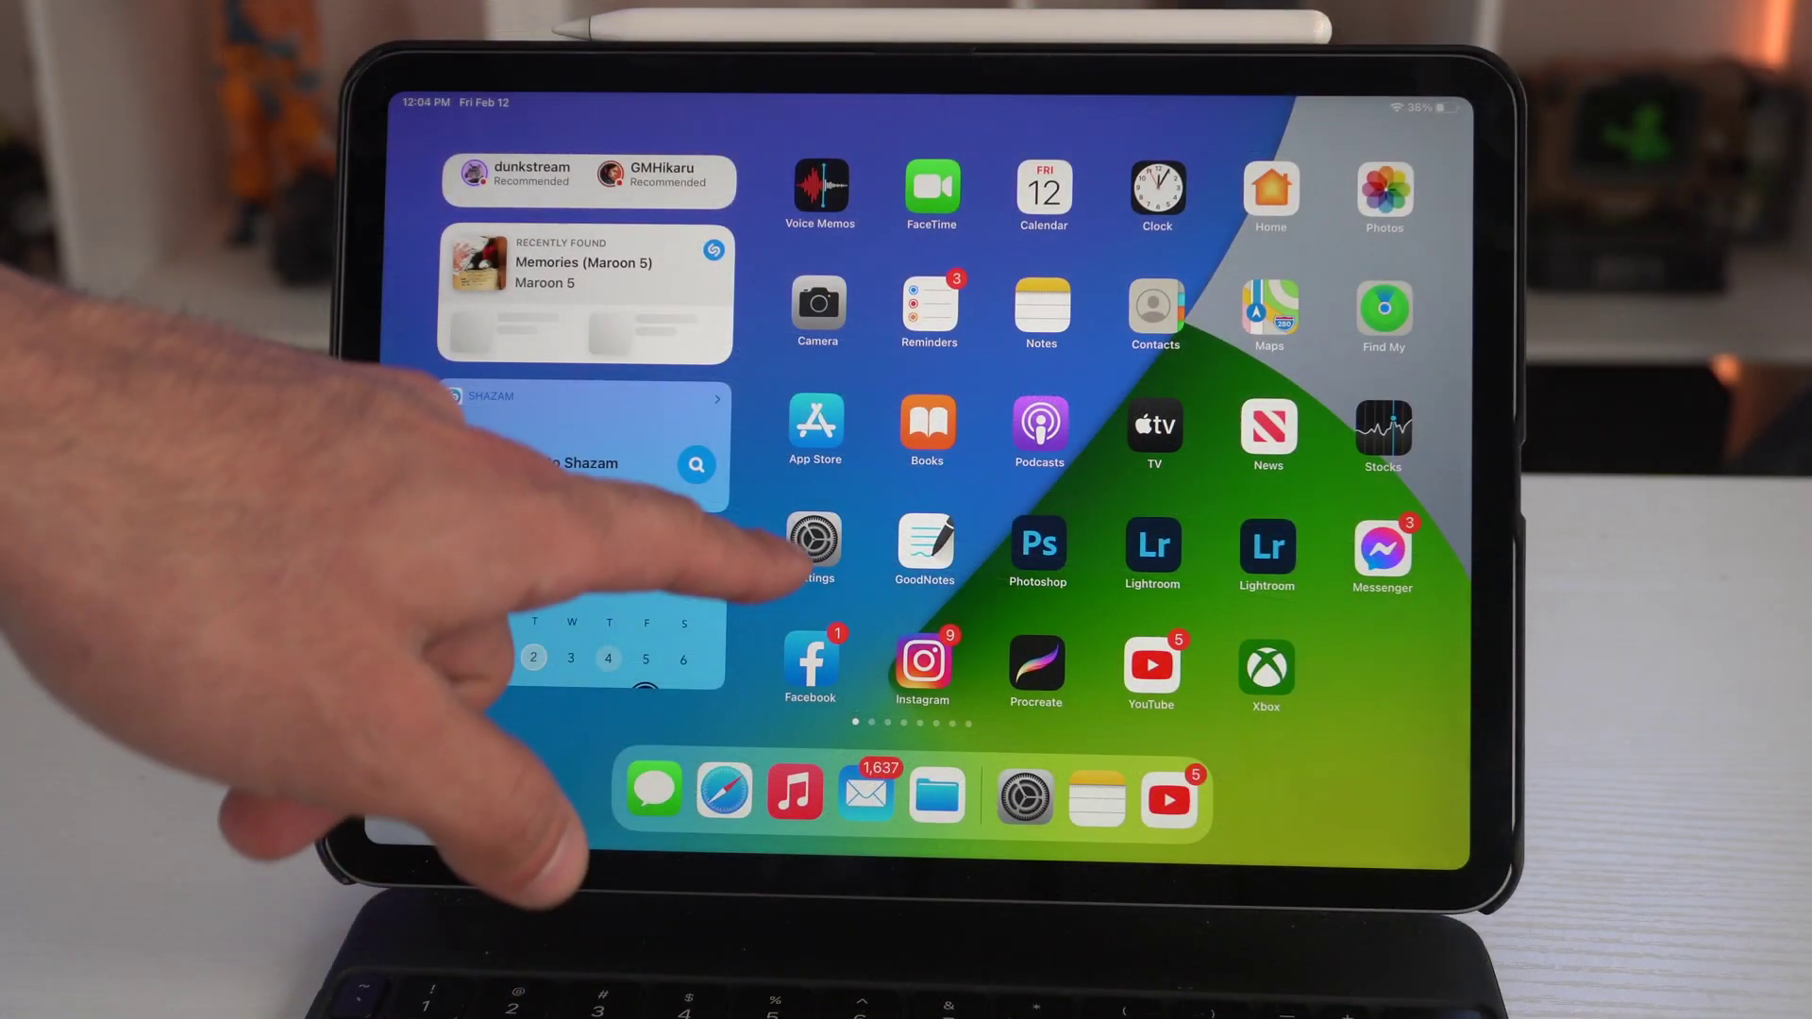
Lower the Hardware Keyboard brightness slider in General > Keyboard, then return to Keyboards
left_click(815, 540)
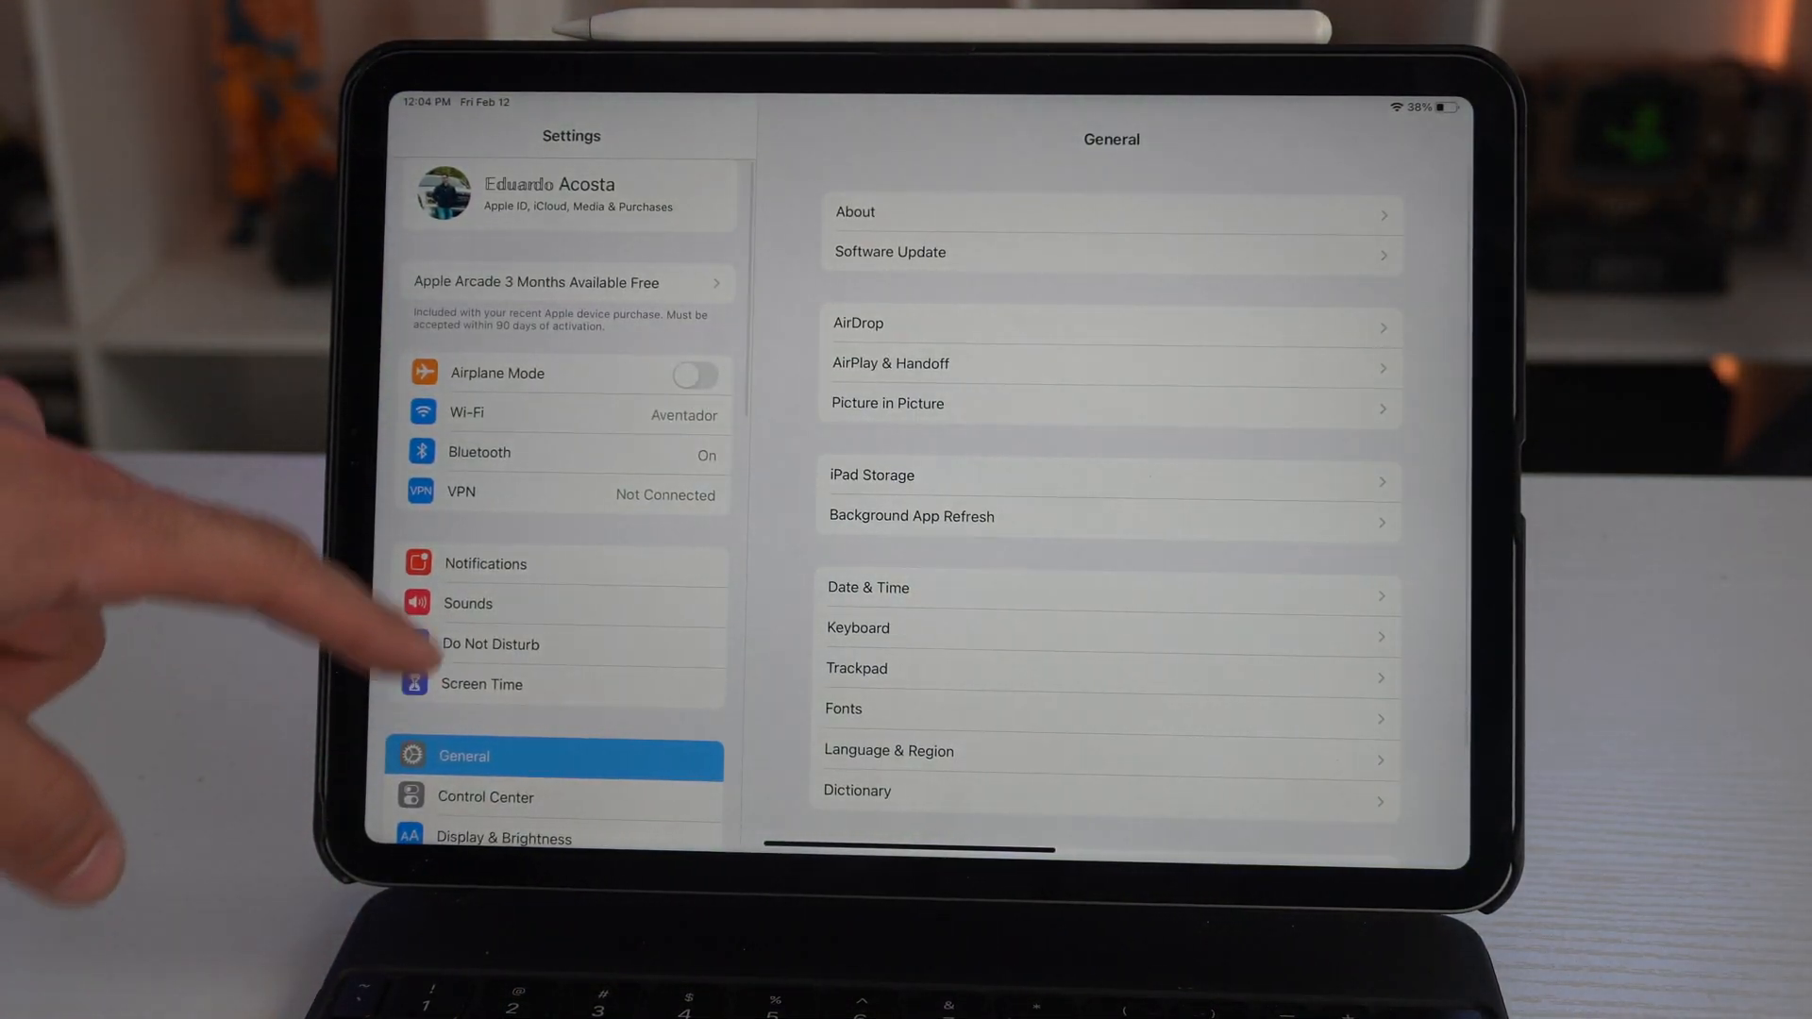
scroll("down", 3)
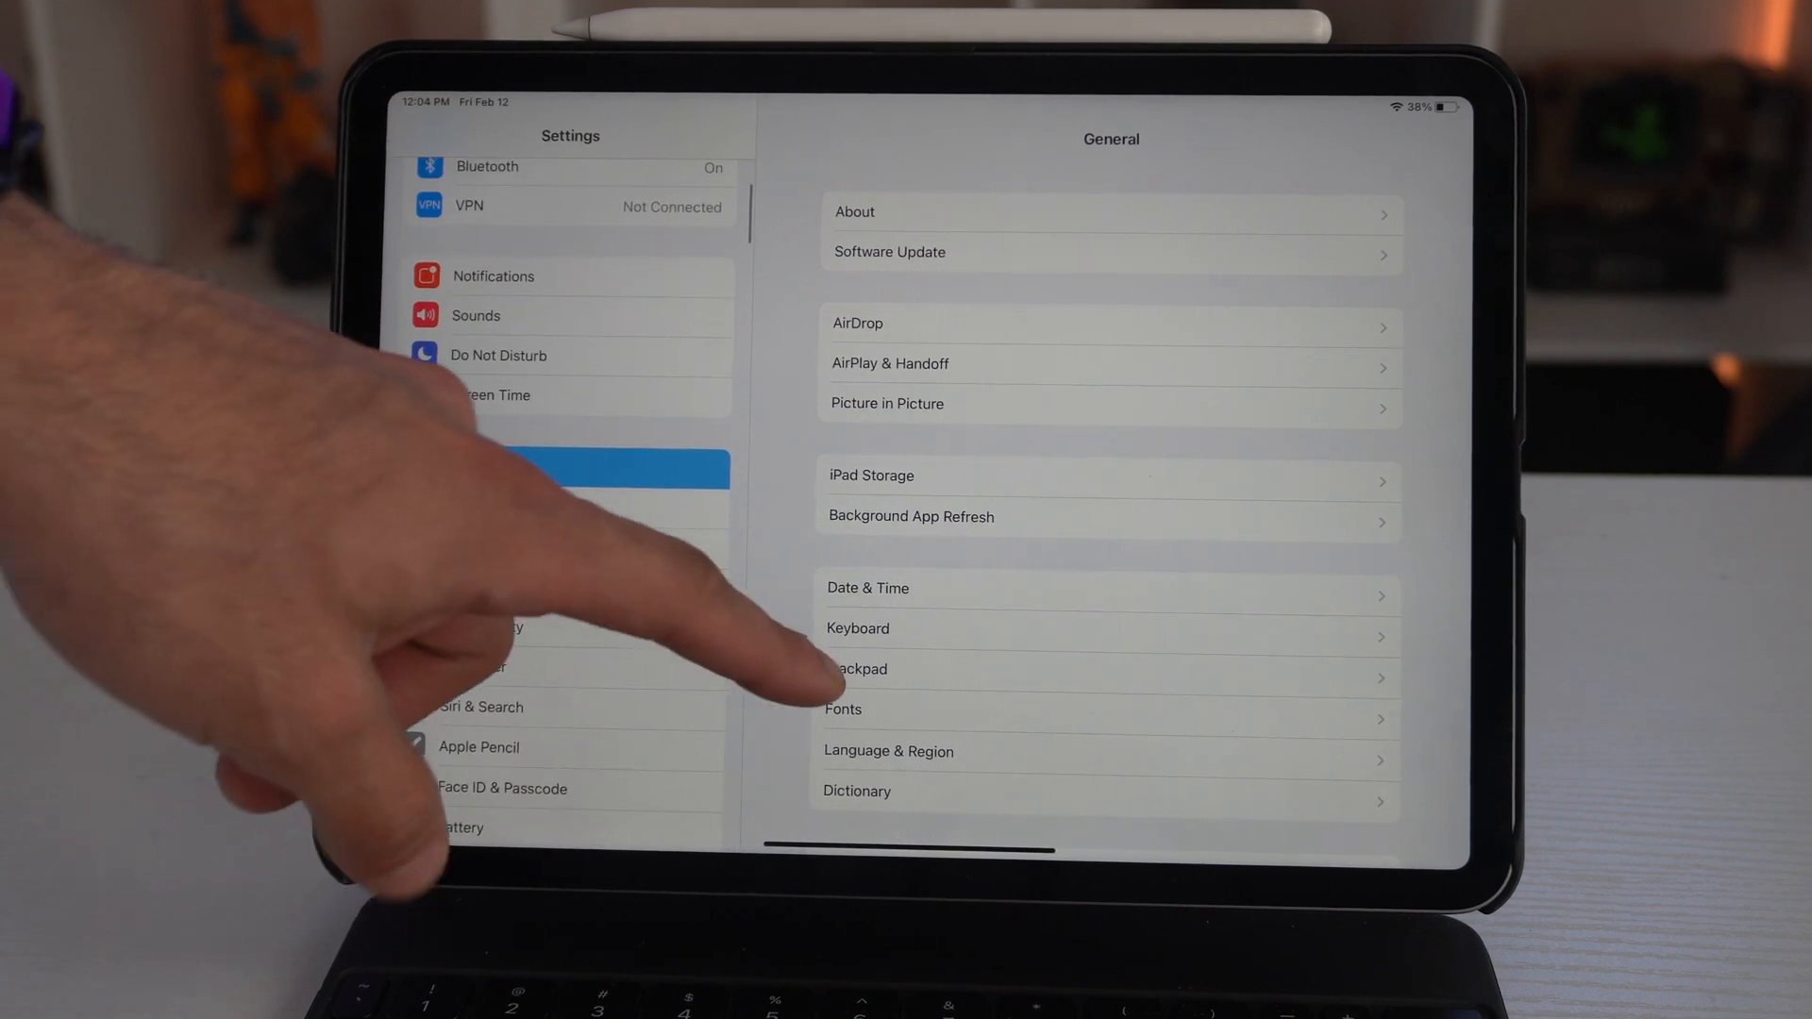
left_click(857, 628)
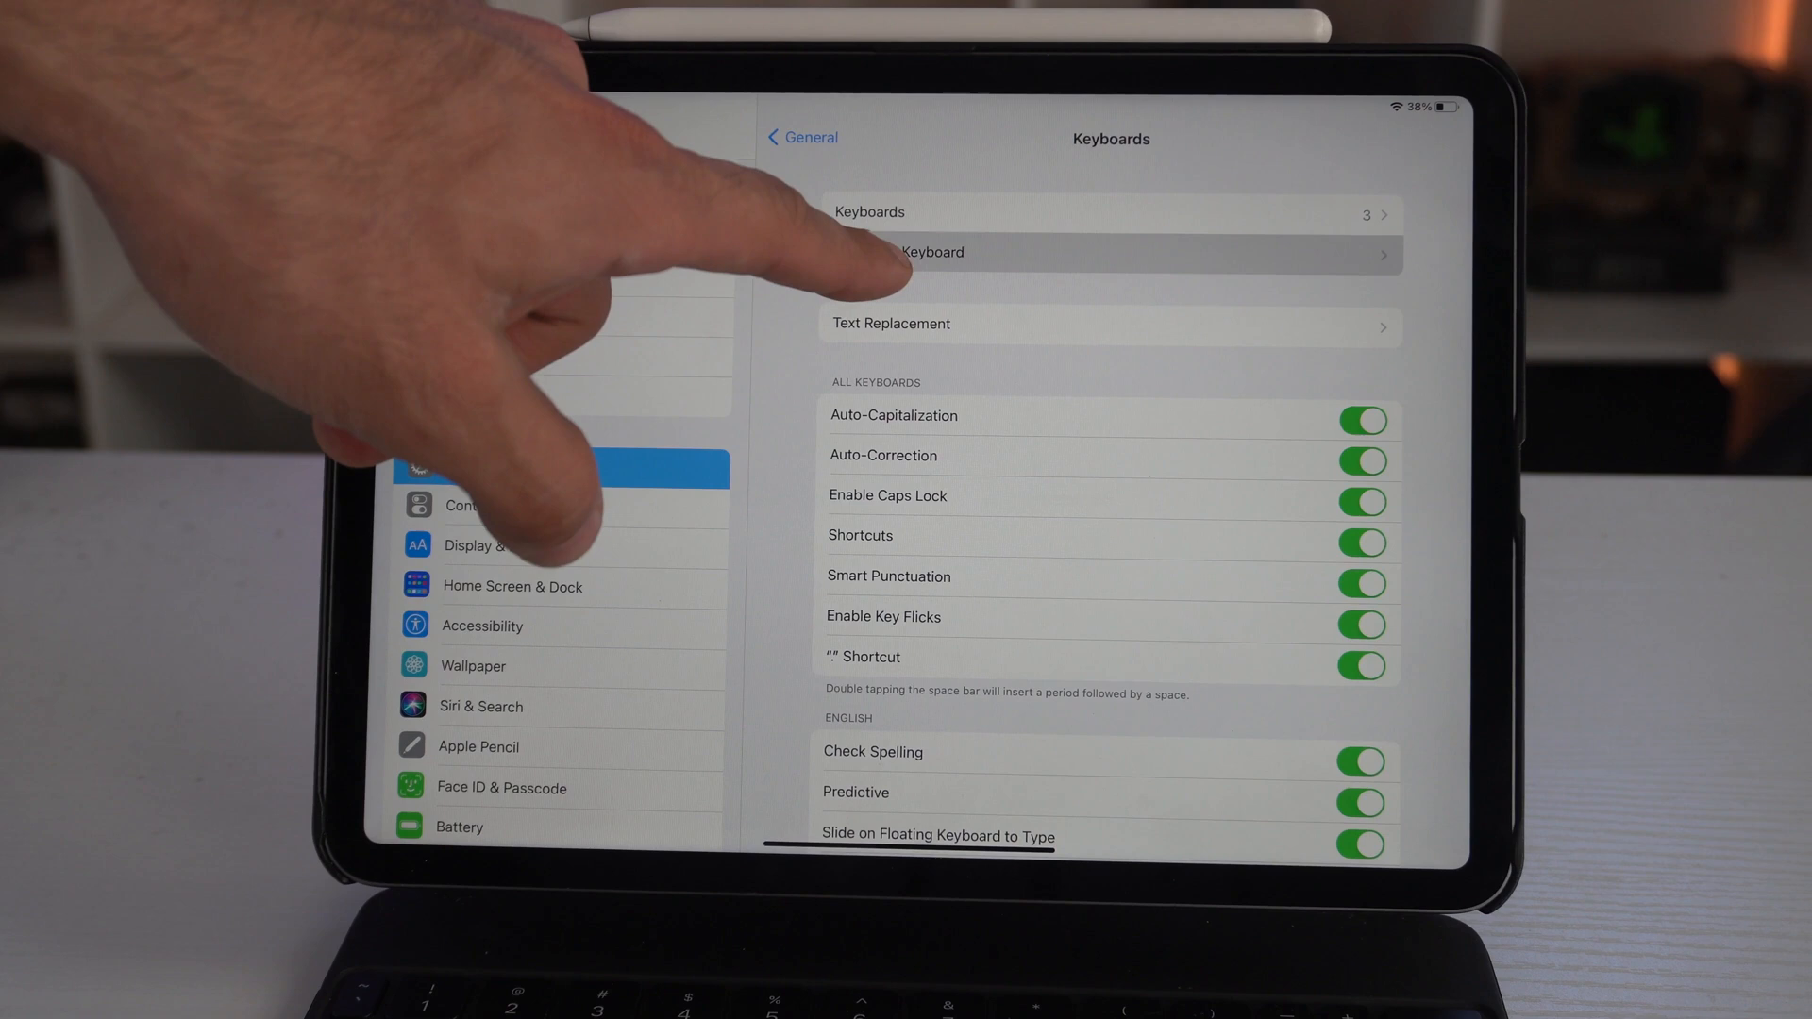
left_click(1109, 252)
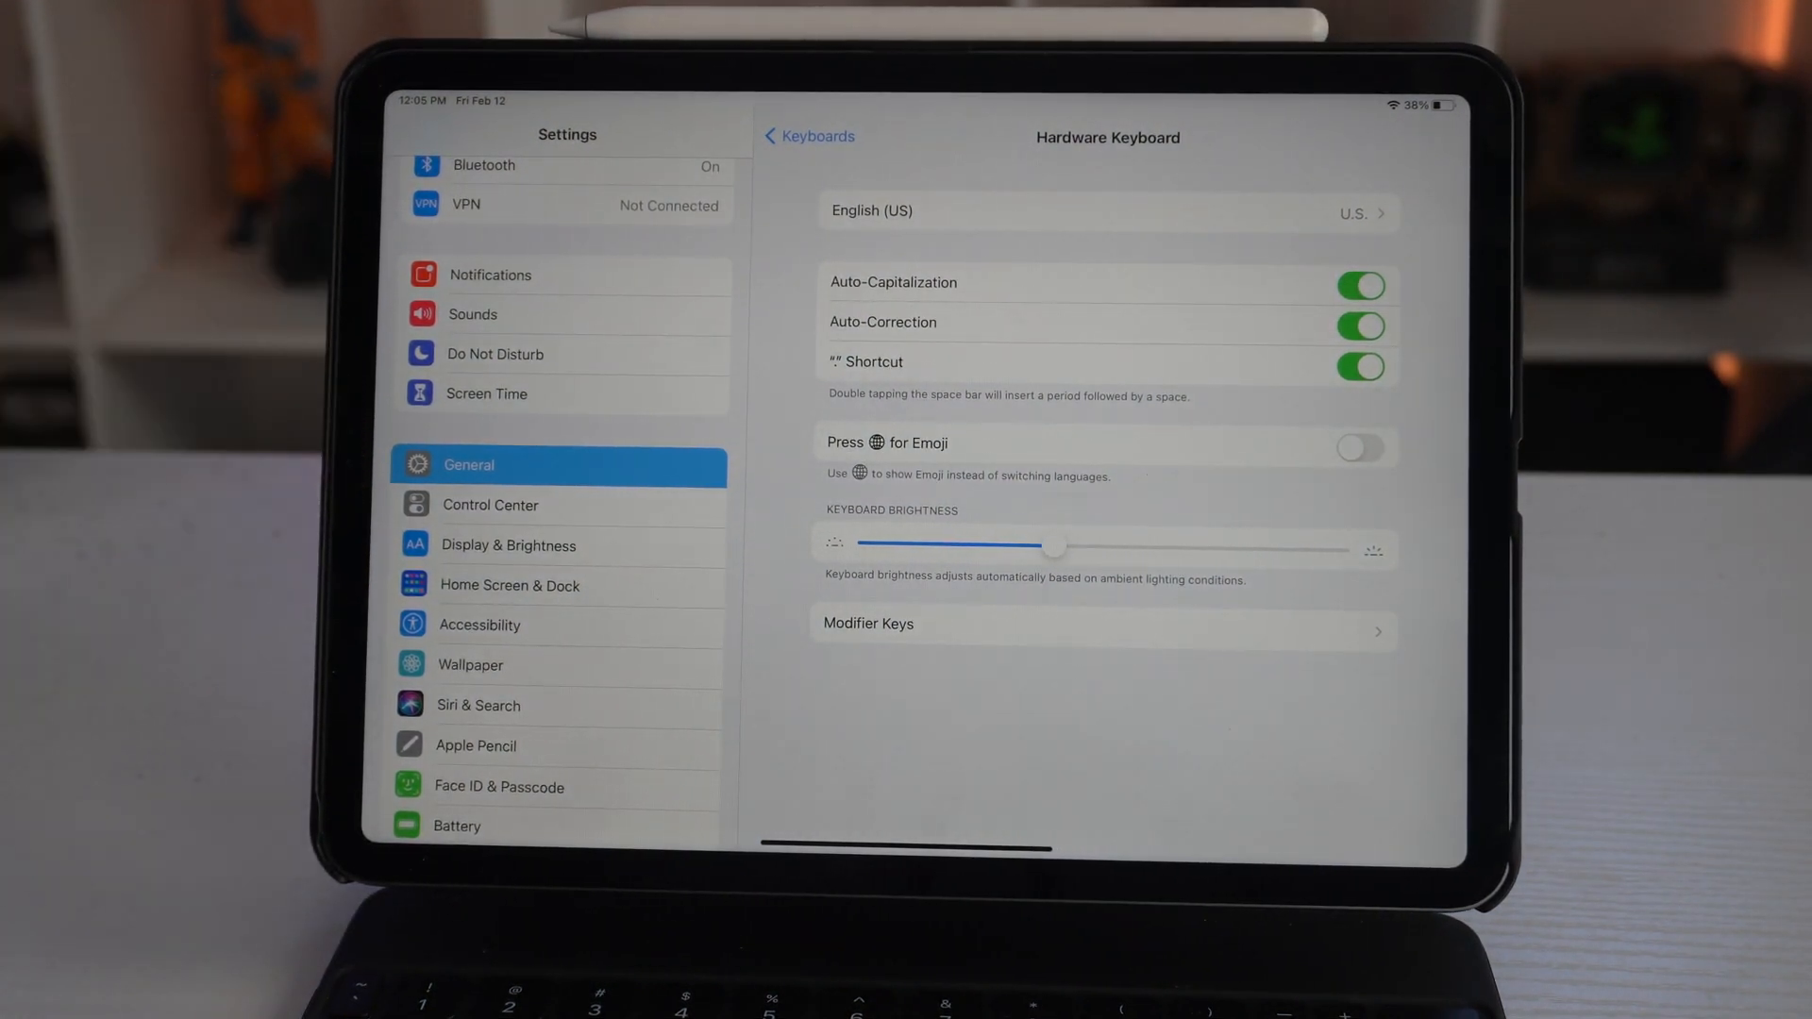
left_click_drag(1050, 546, 951, 546)
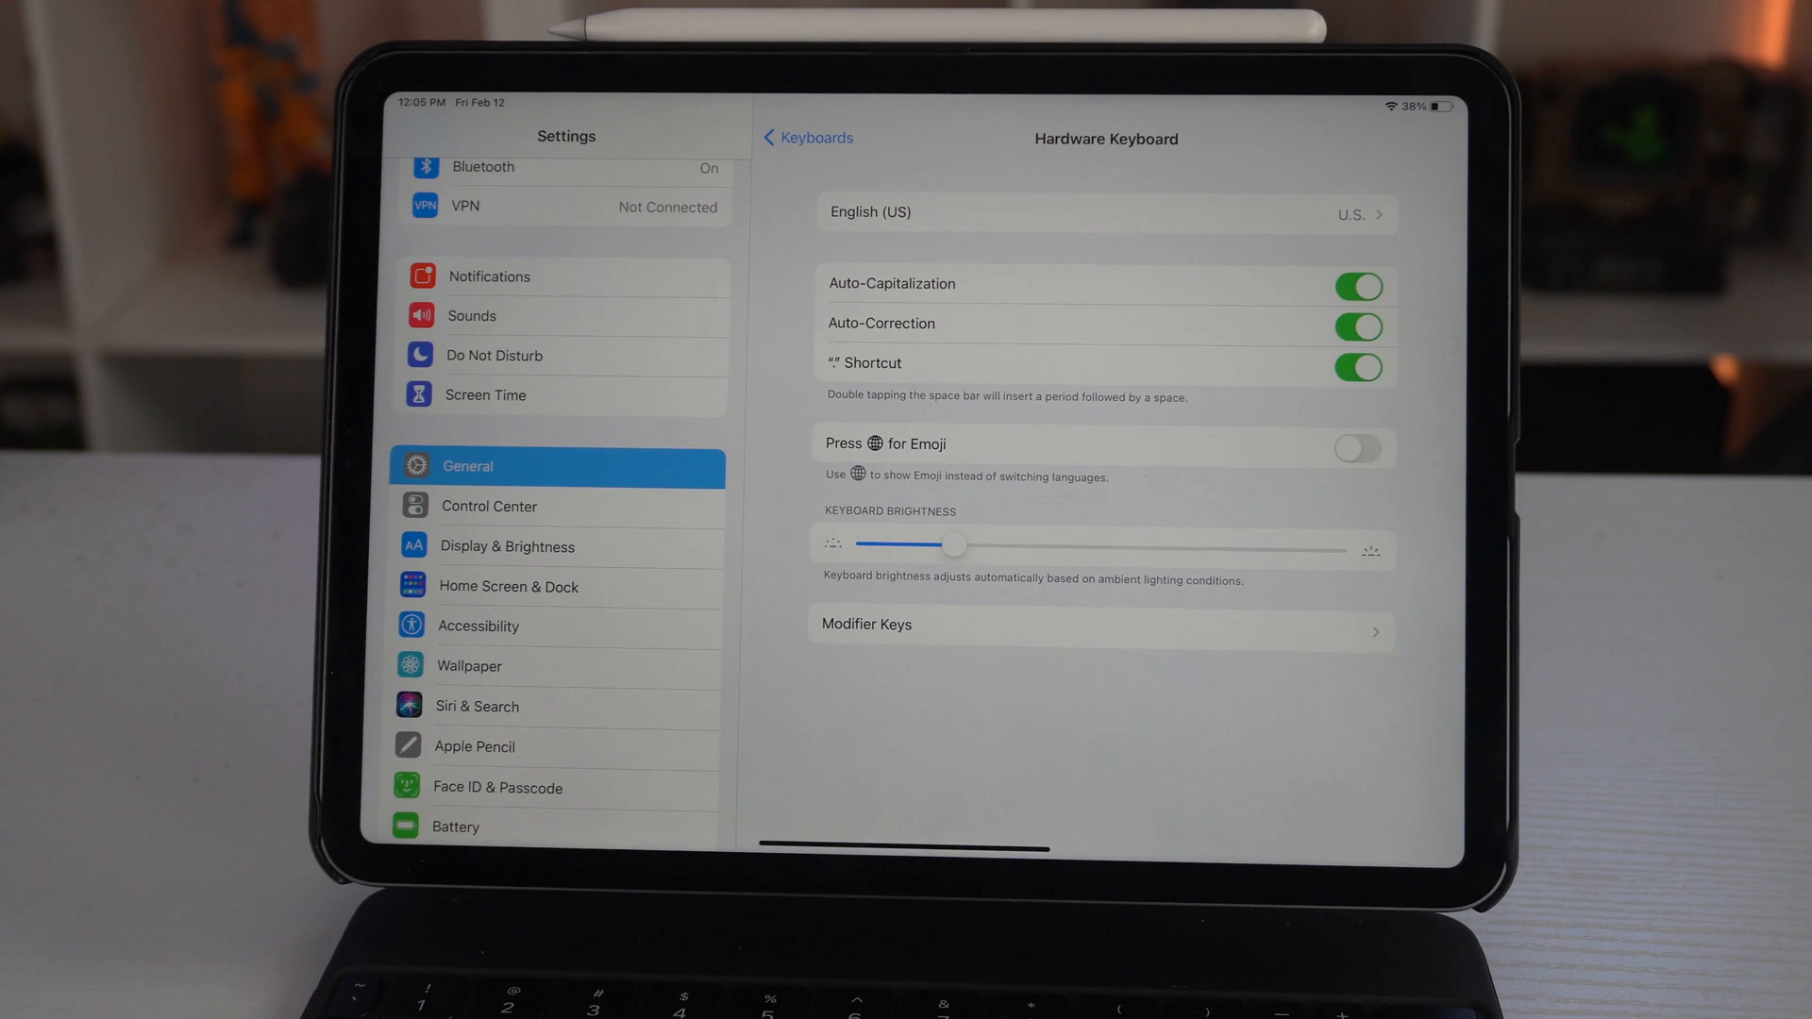
left_click(806, 137)
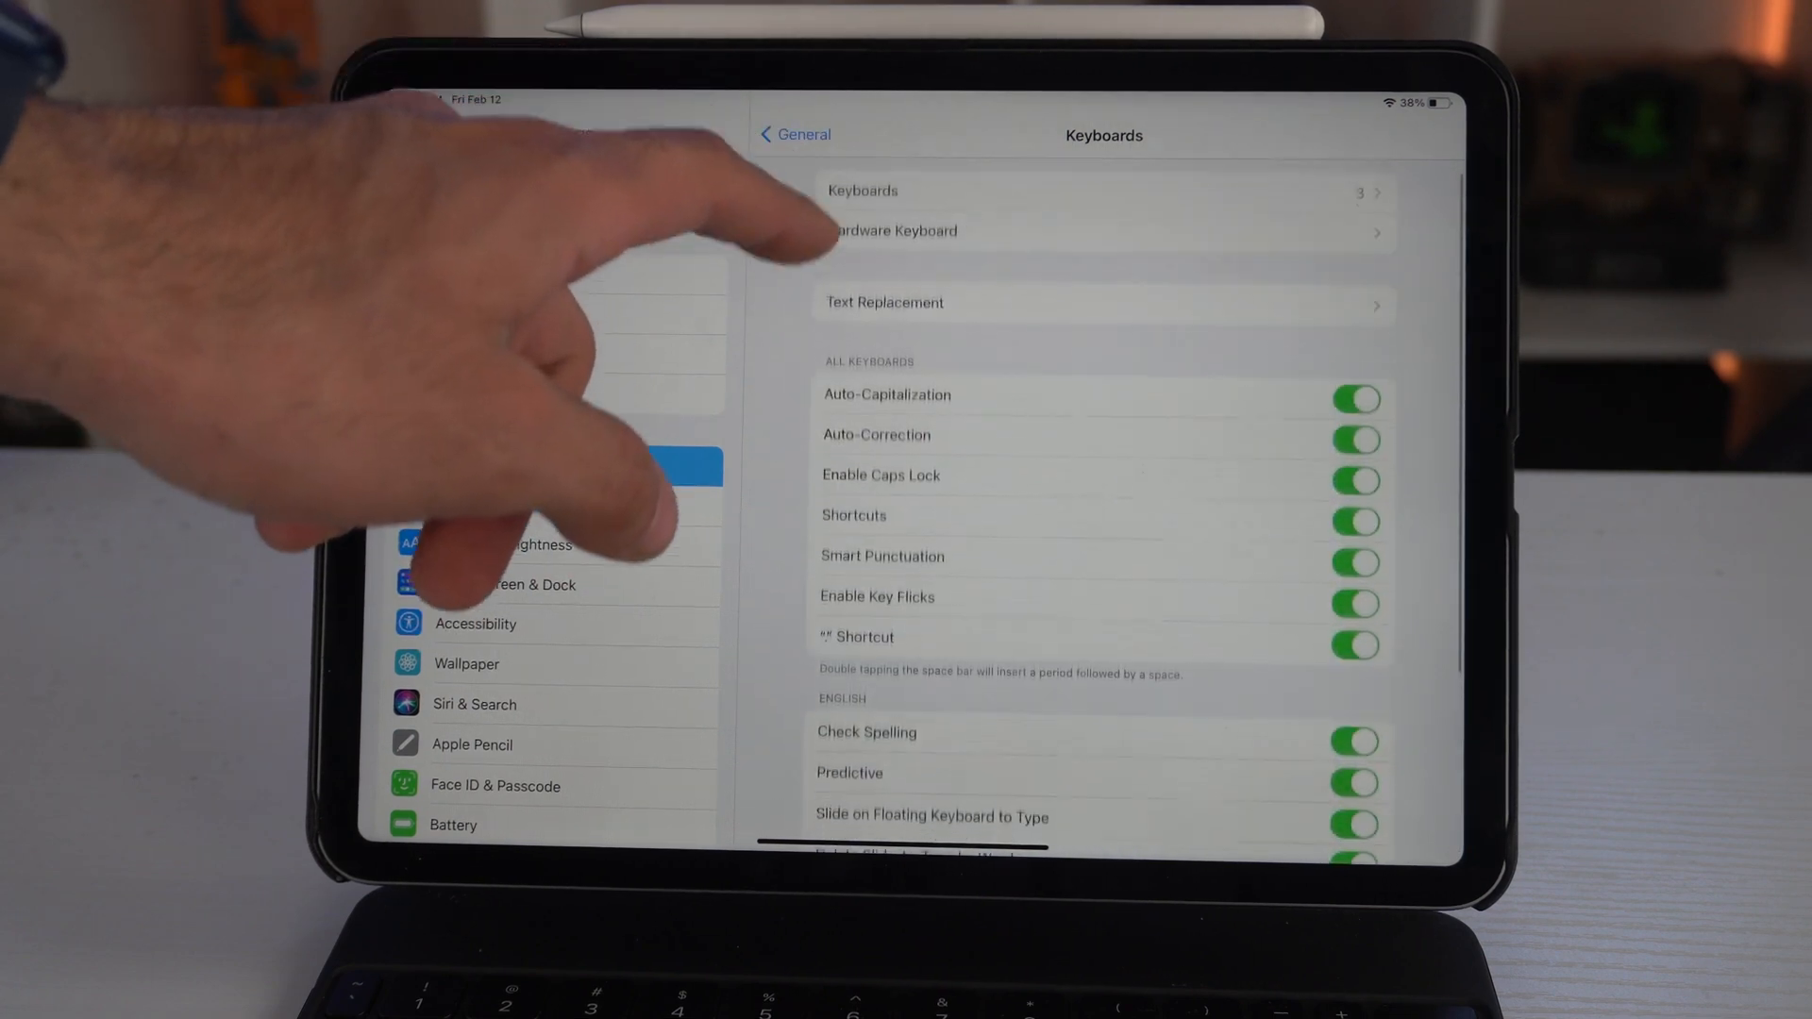
Open General > Trackpad showing tracking speed, Natural Scrolling and tap-to-click options
left_click(793, 134)
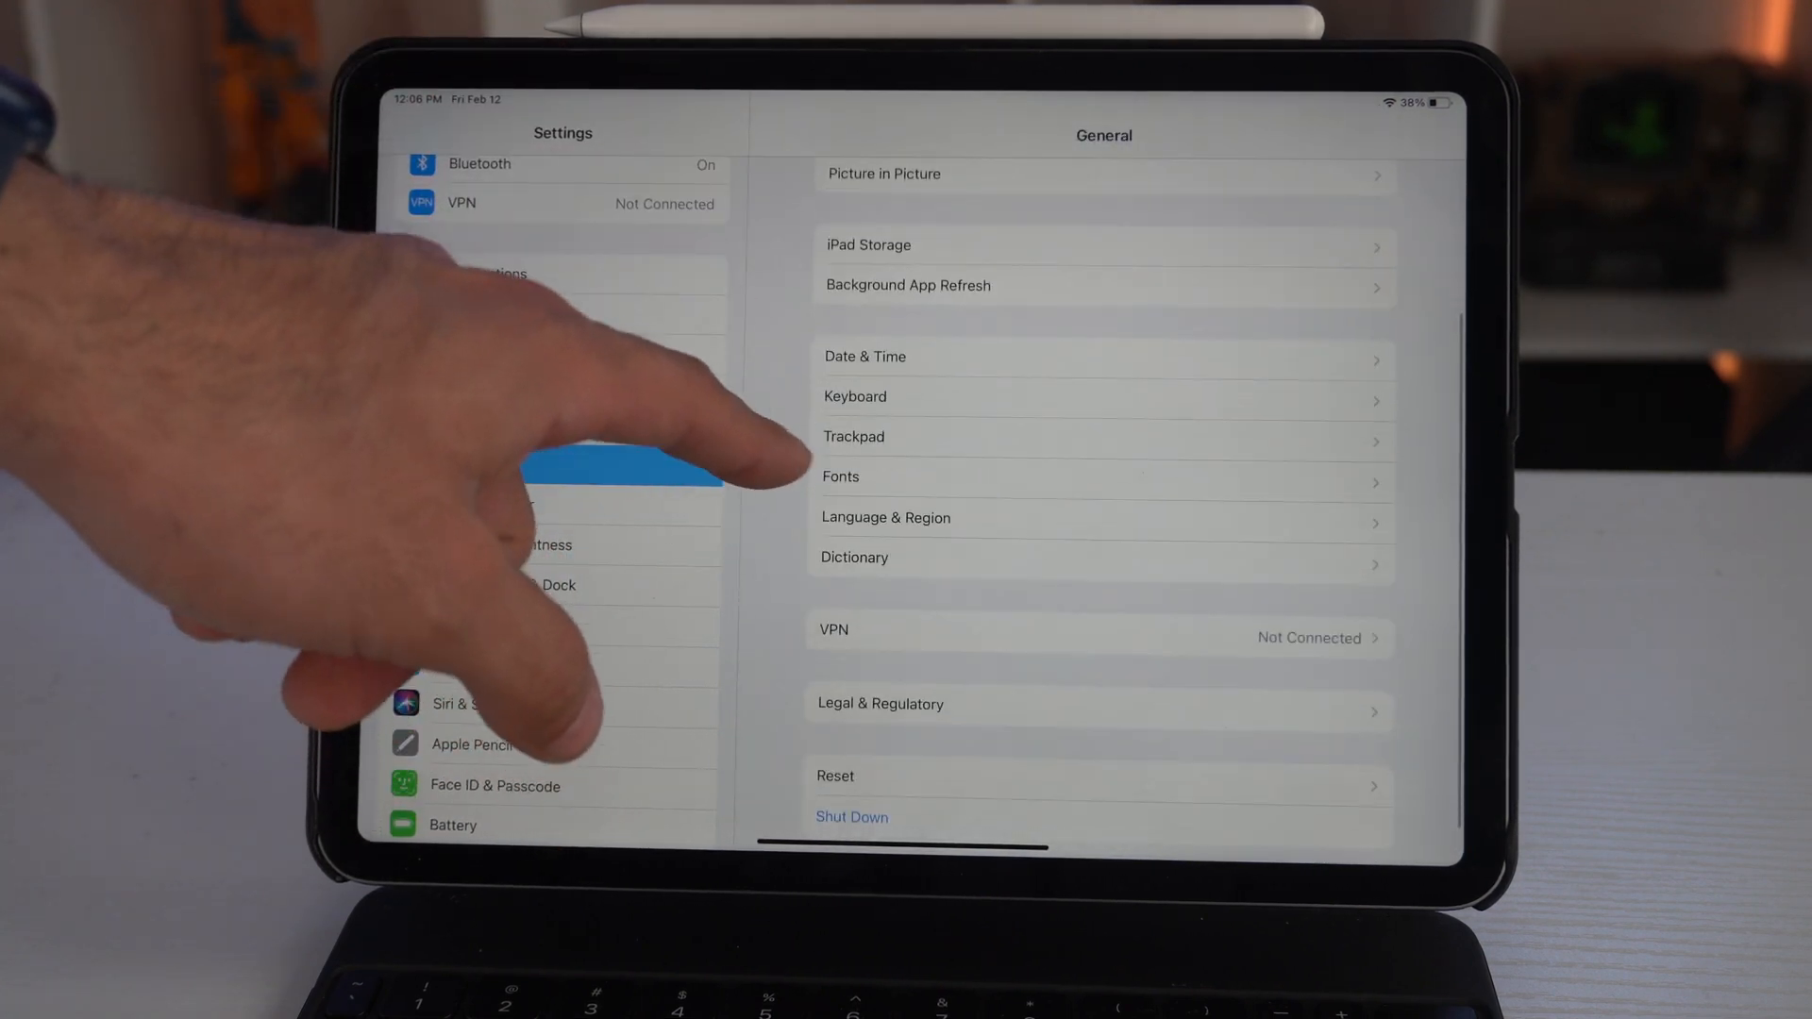
left_click(854, 436)
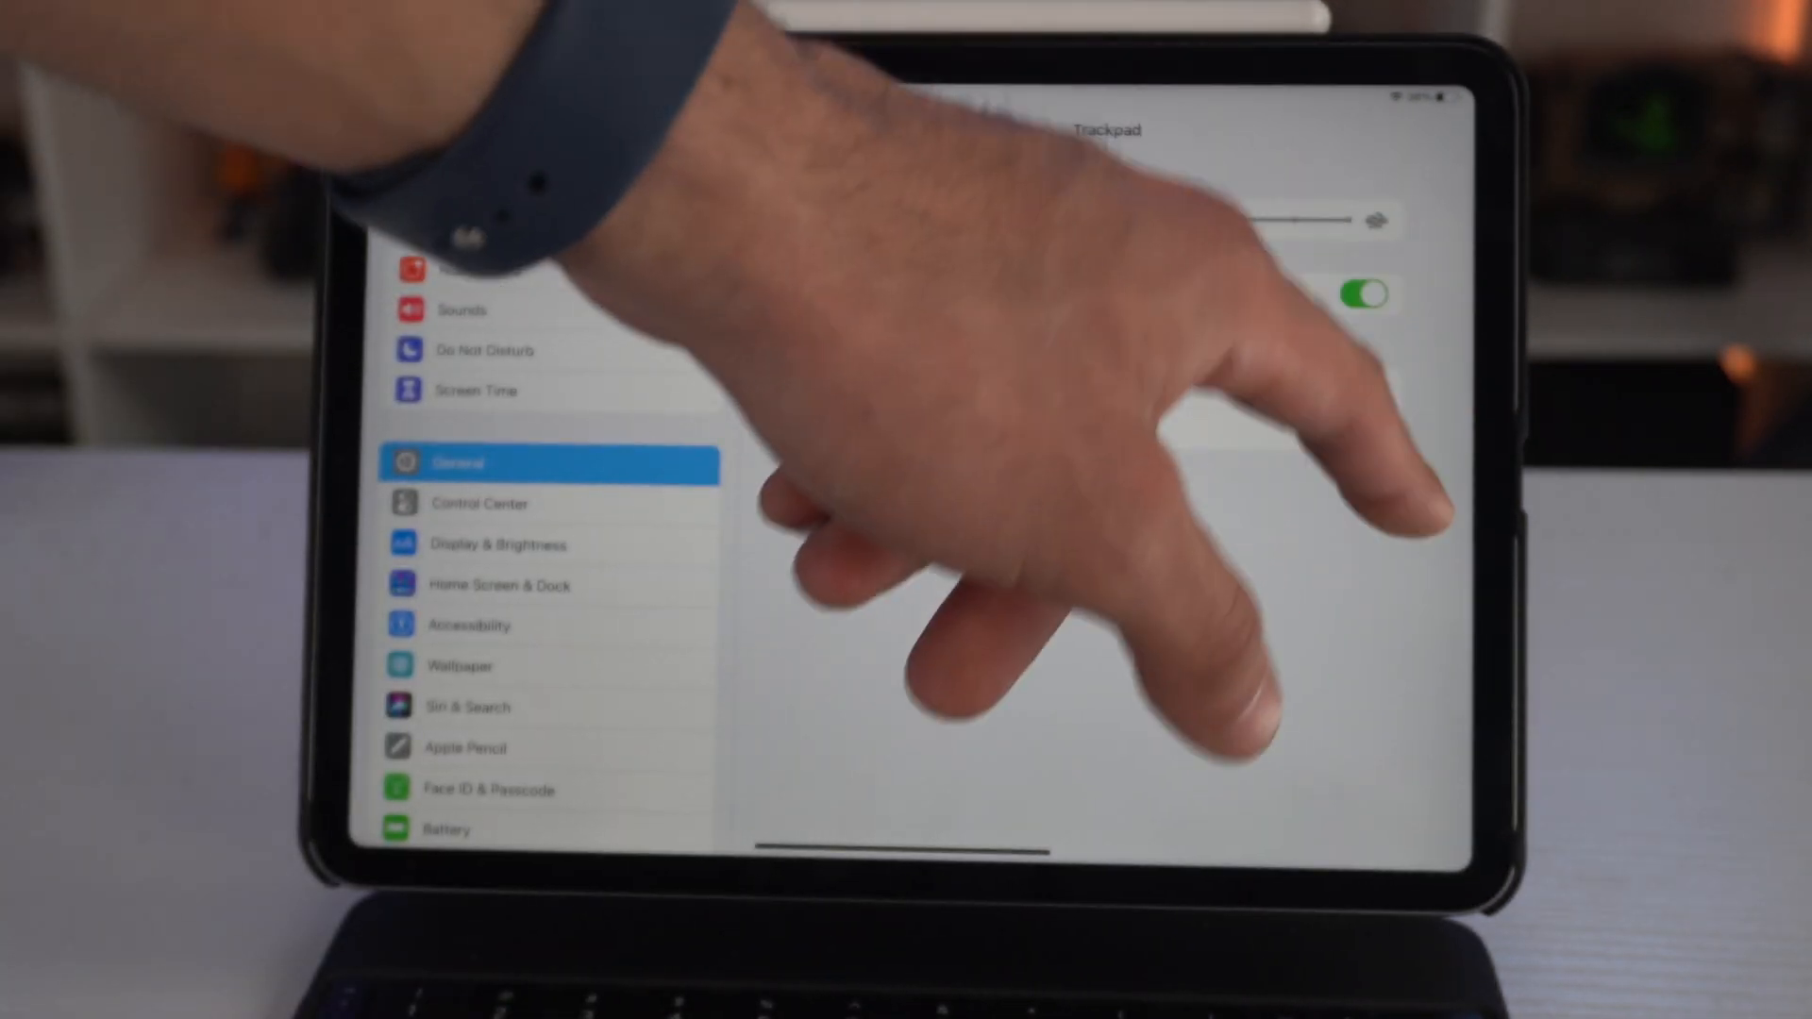
left_click(1362, 293)
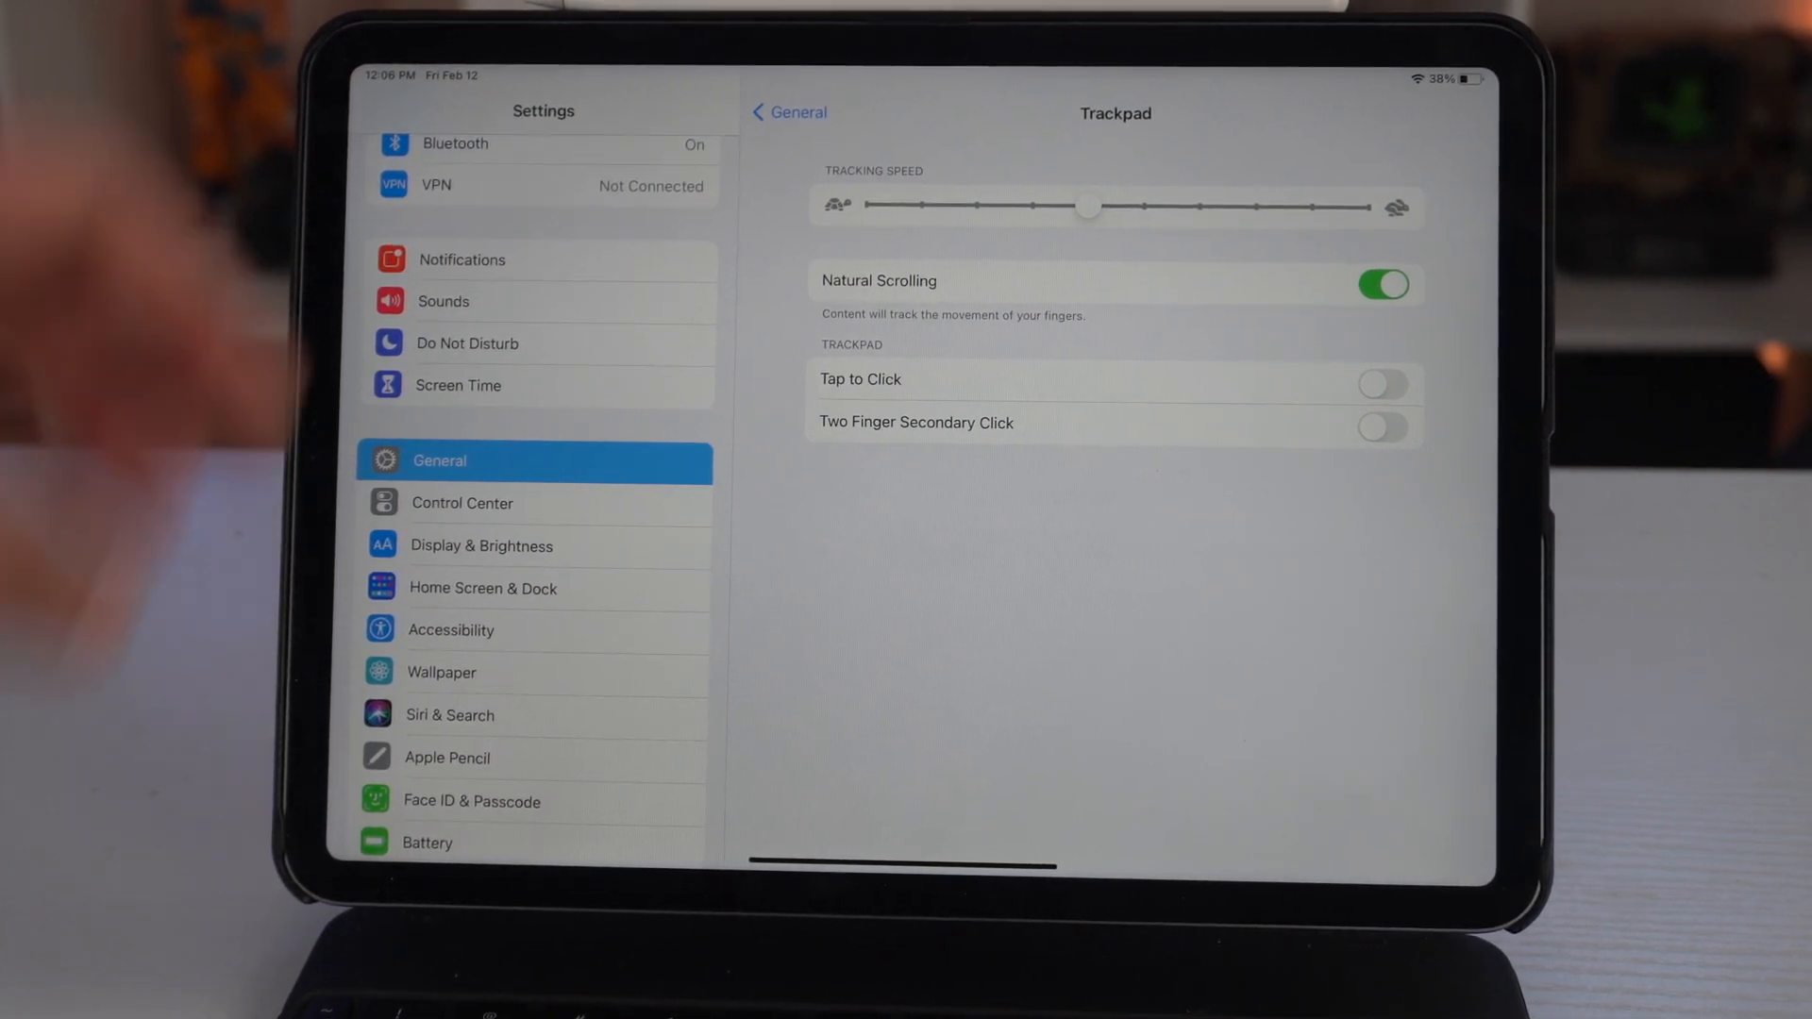
Go back to General, open Accessibility and scroll to Physical and Motor
left_click(775, 112)
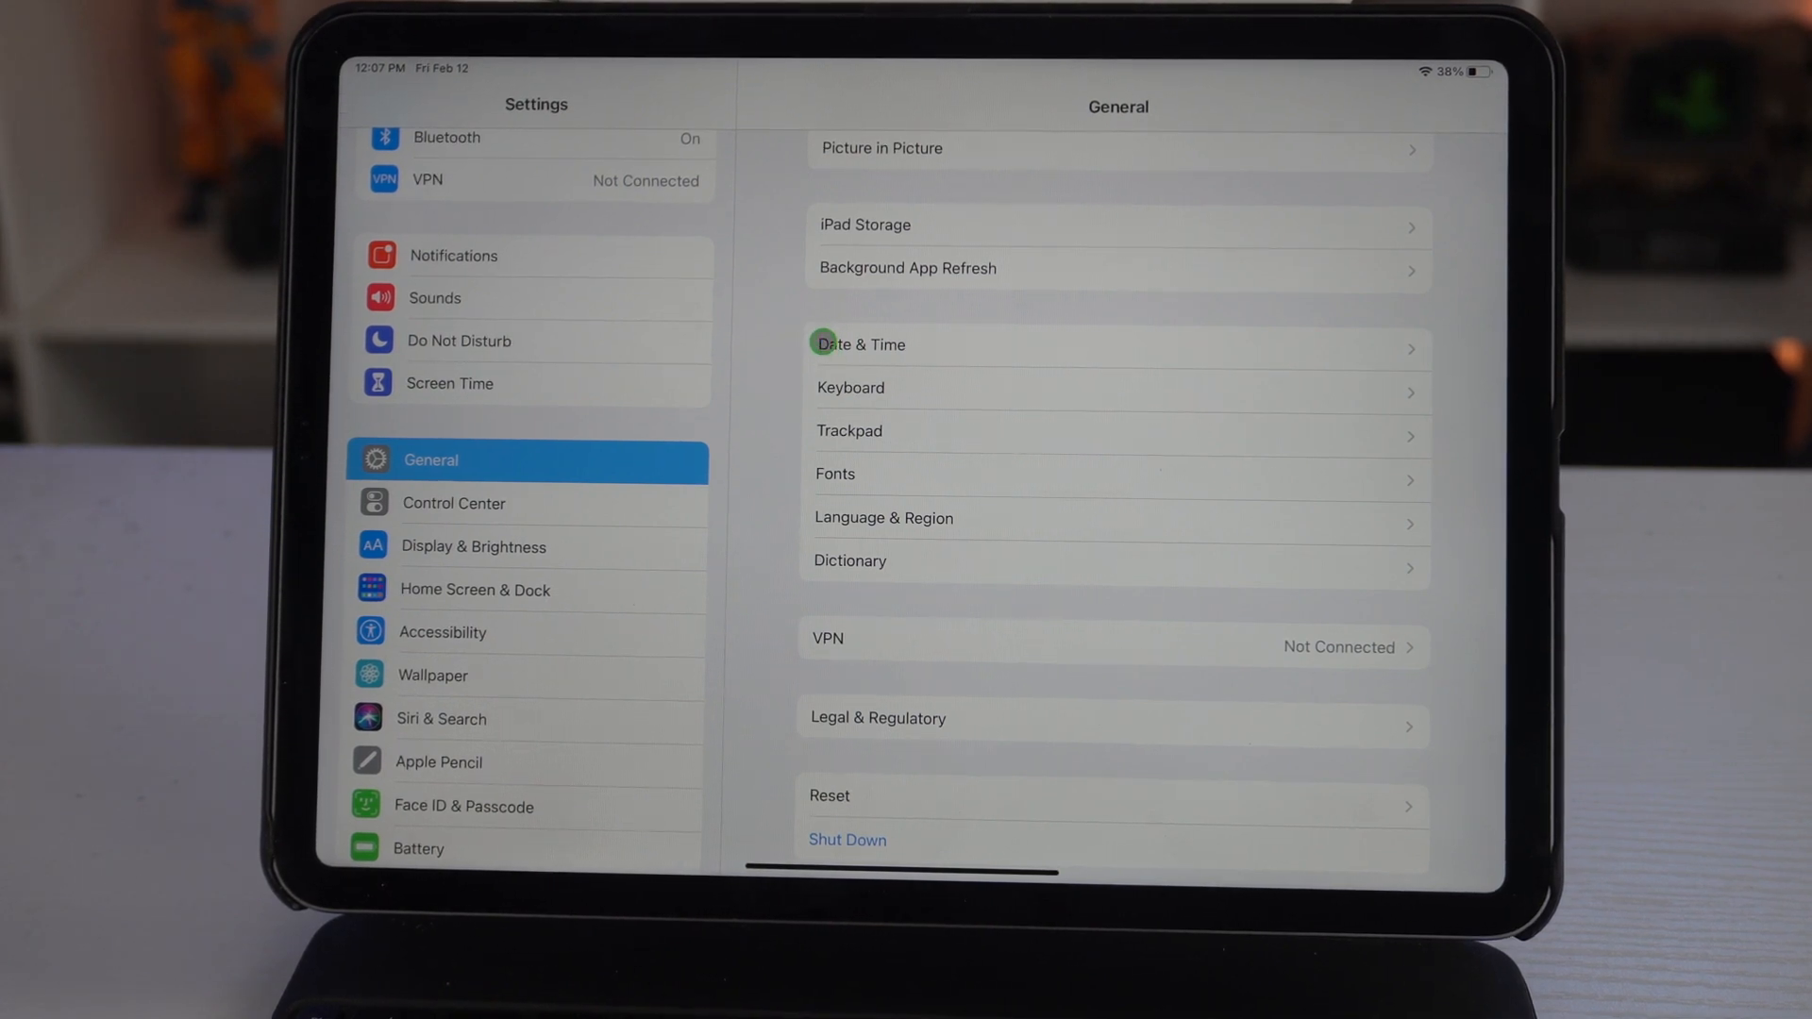
left_click(443, 632)
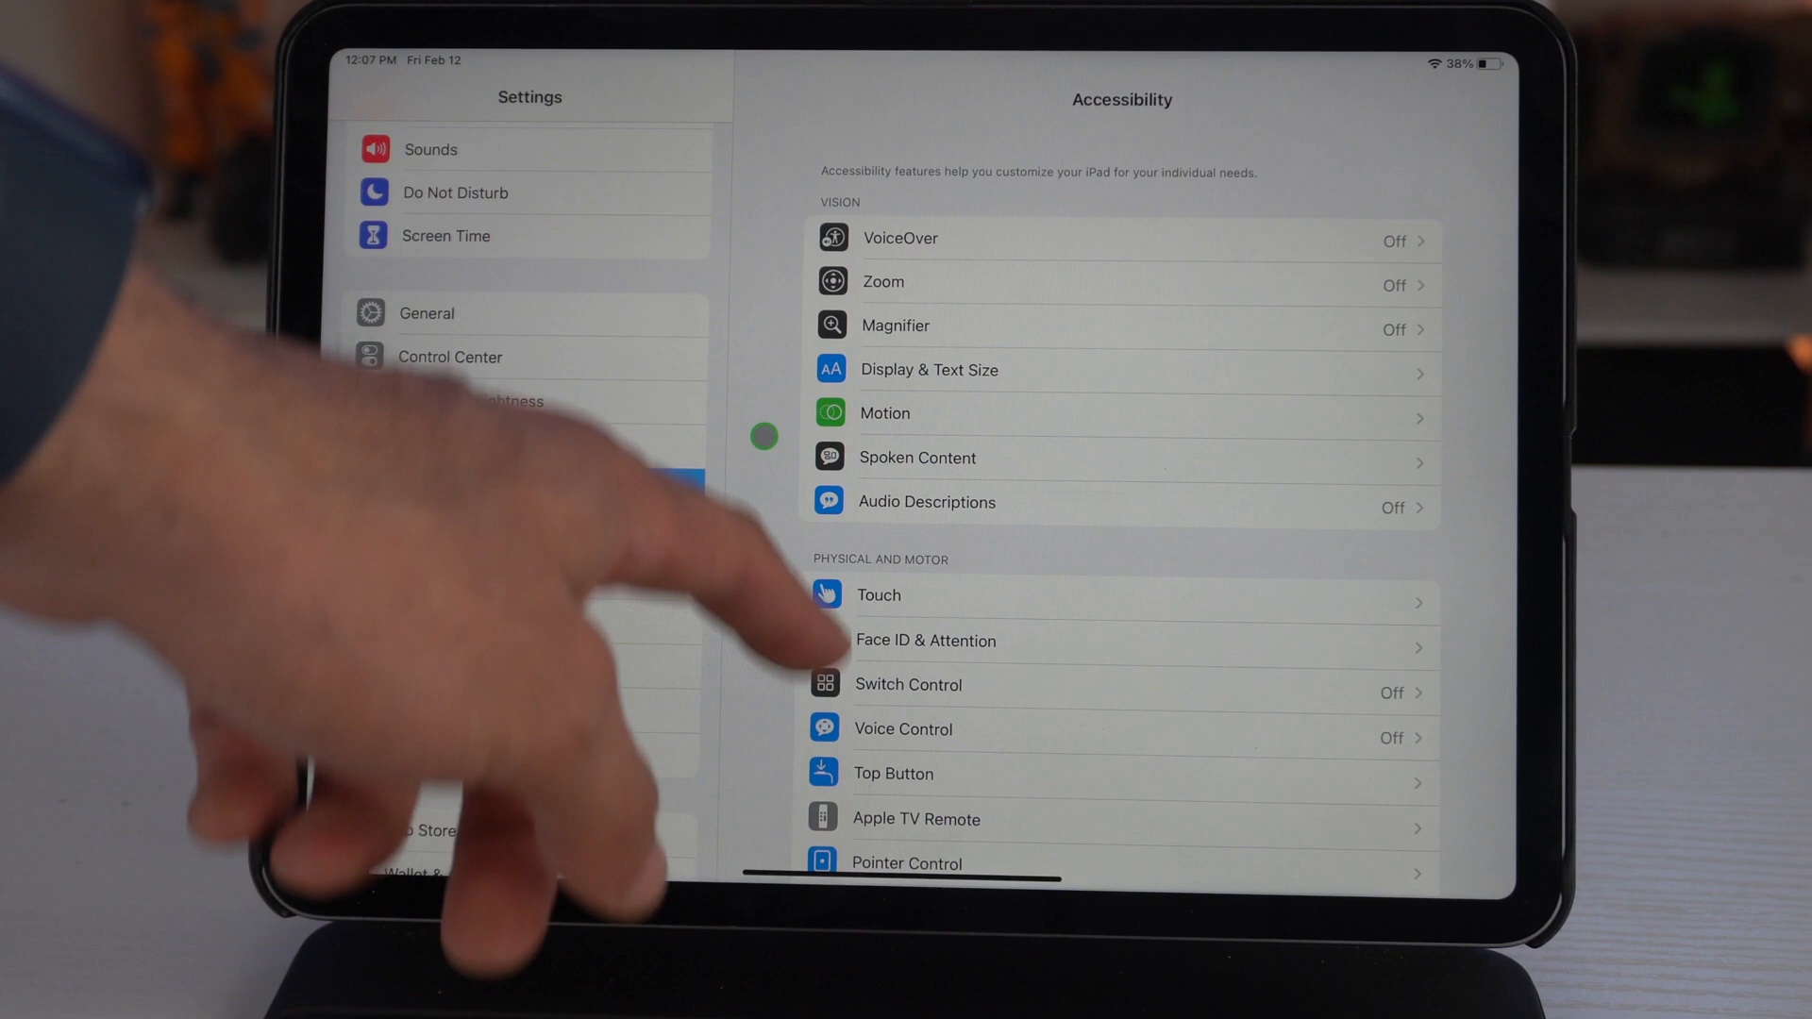
scroll("down", 3)
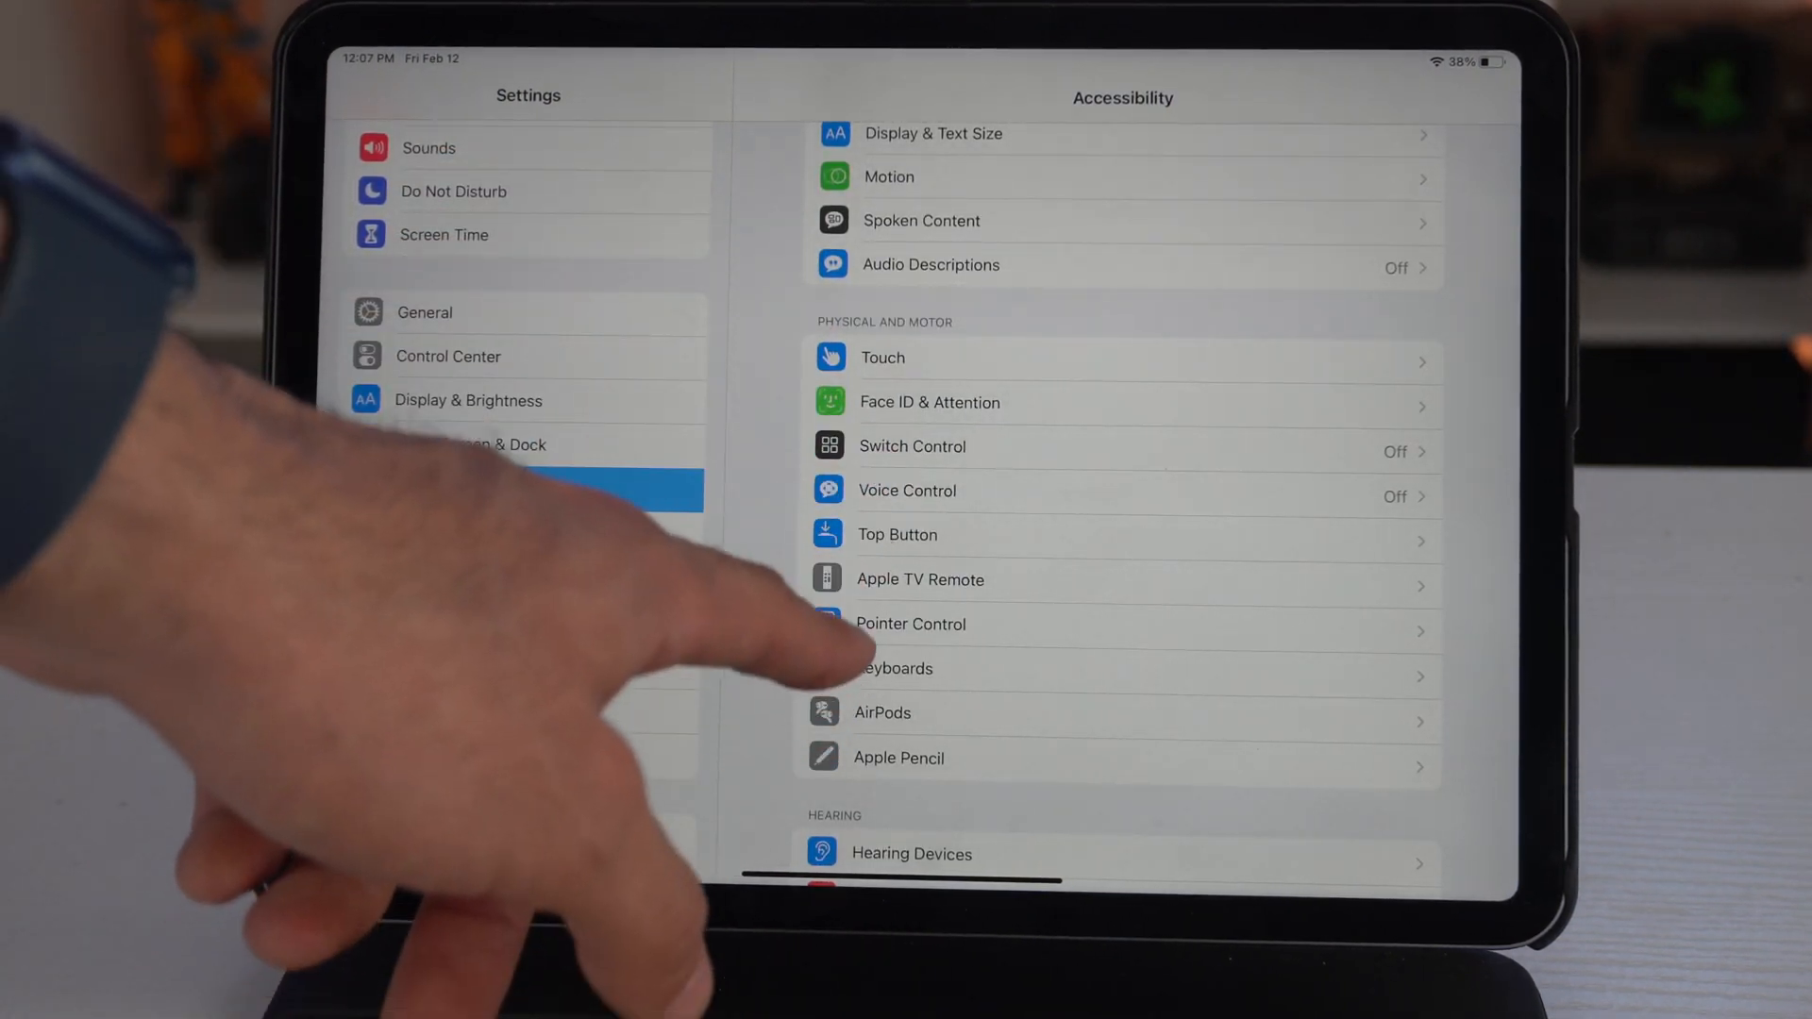
Open Pointer Control and set Pointer Size just above its minimum
left_click(912, 624)
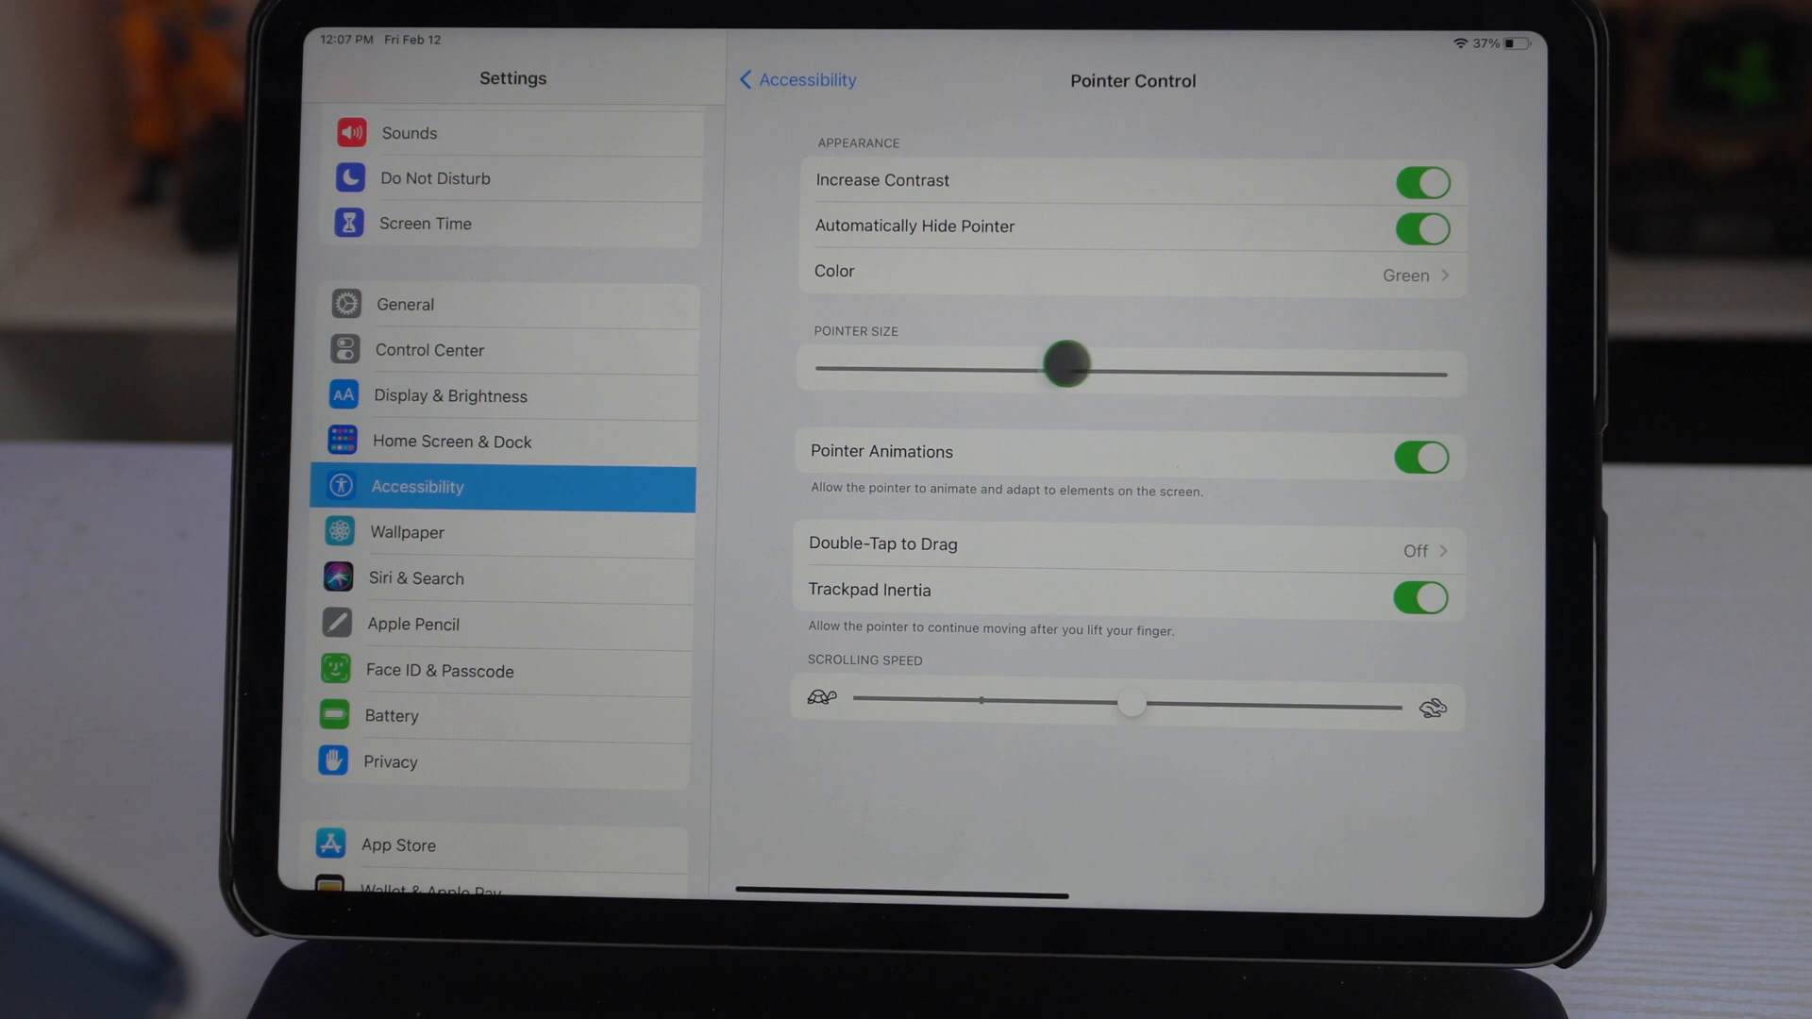
left_click_drag(1063, 364, 820, 367)
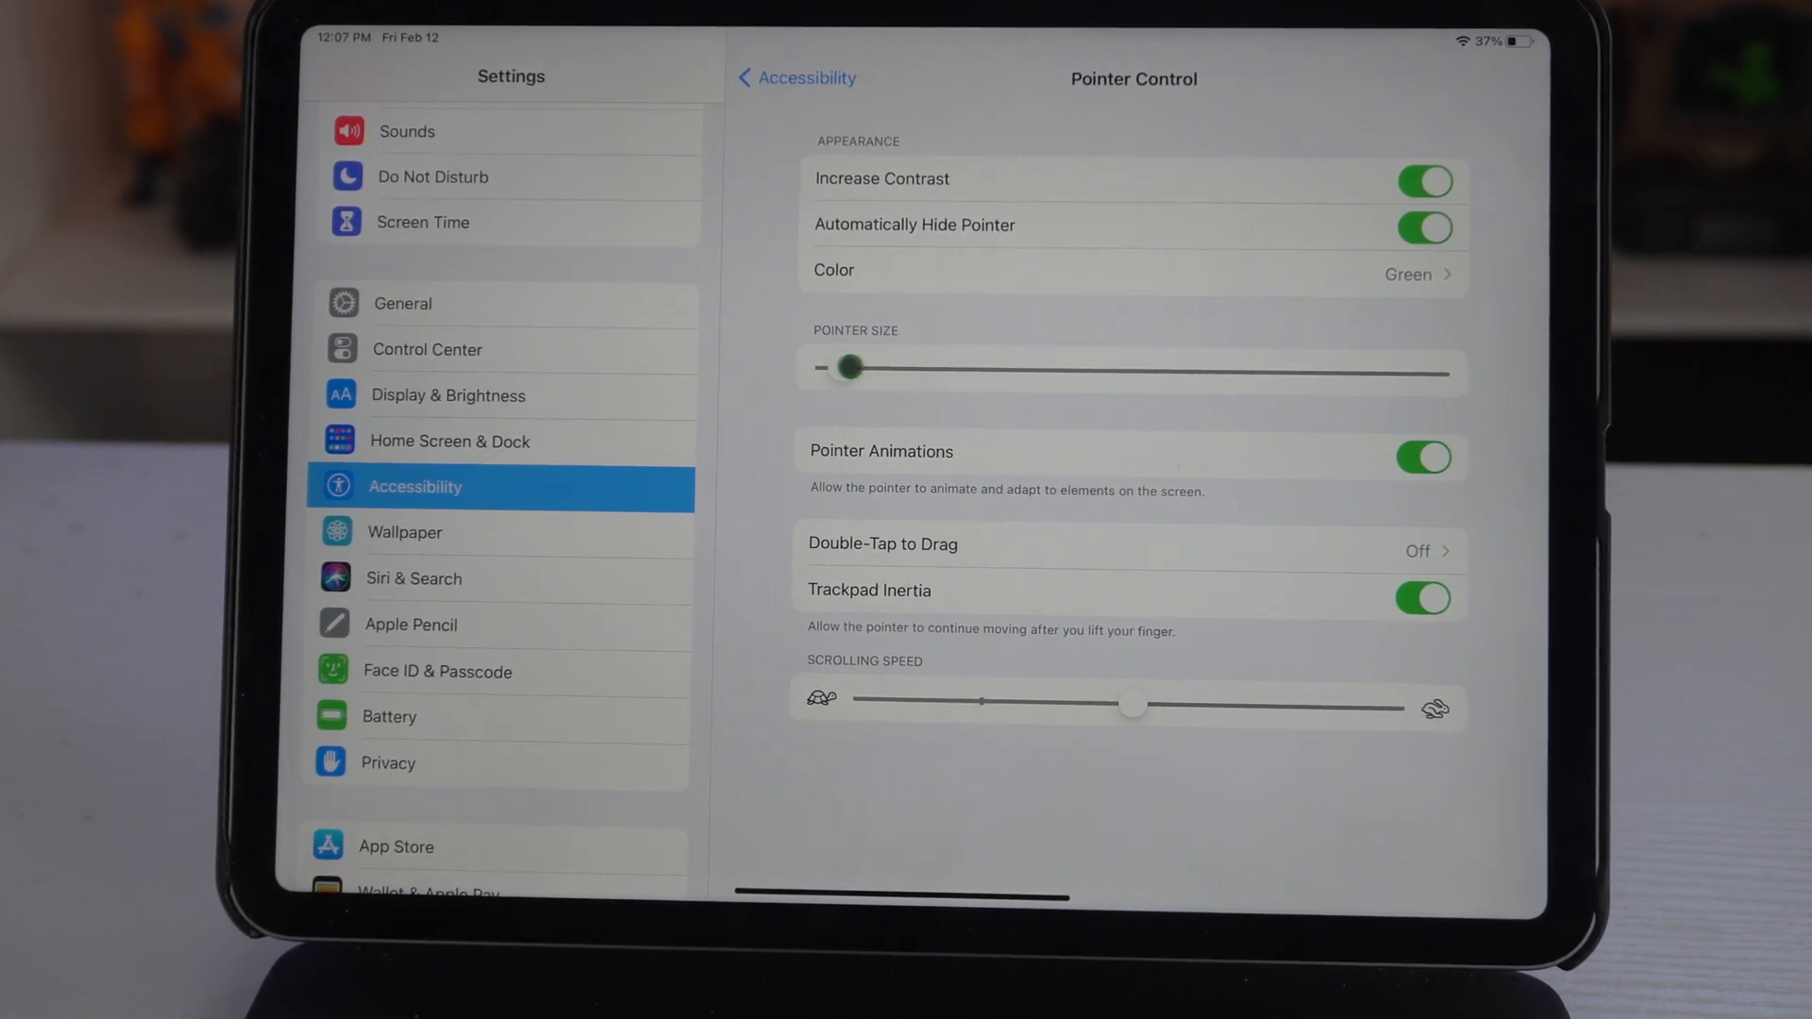
left_click_drag(853, 367, 886, 365)
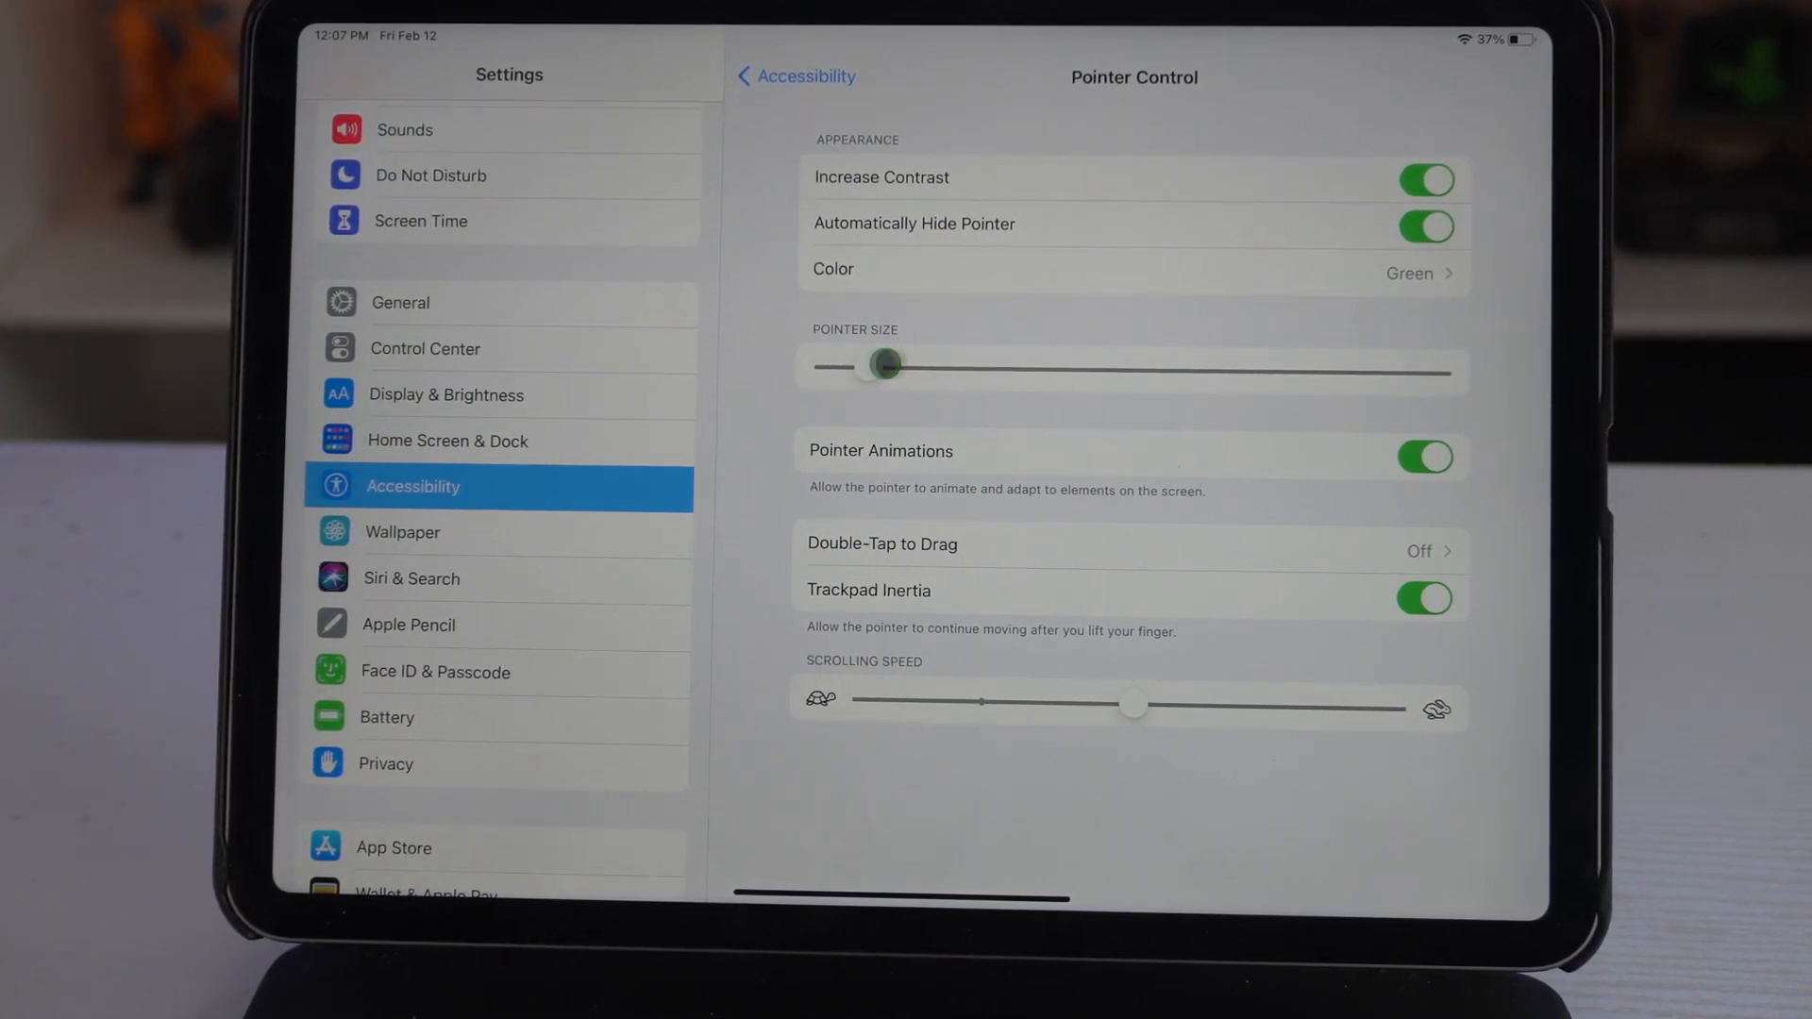
left_click_drag(887, 365, 869, 366)
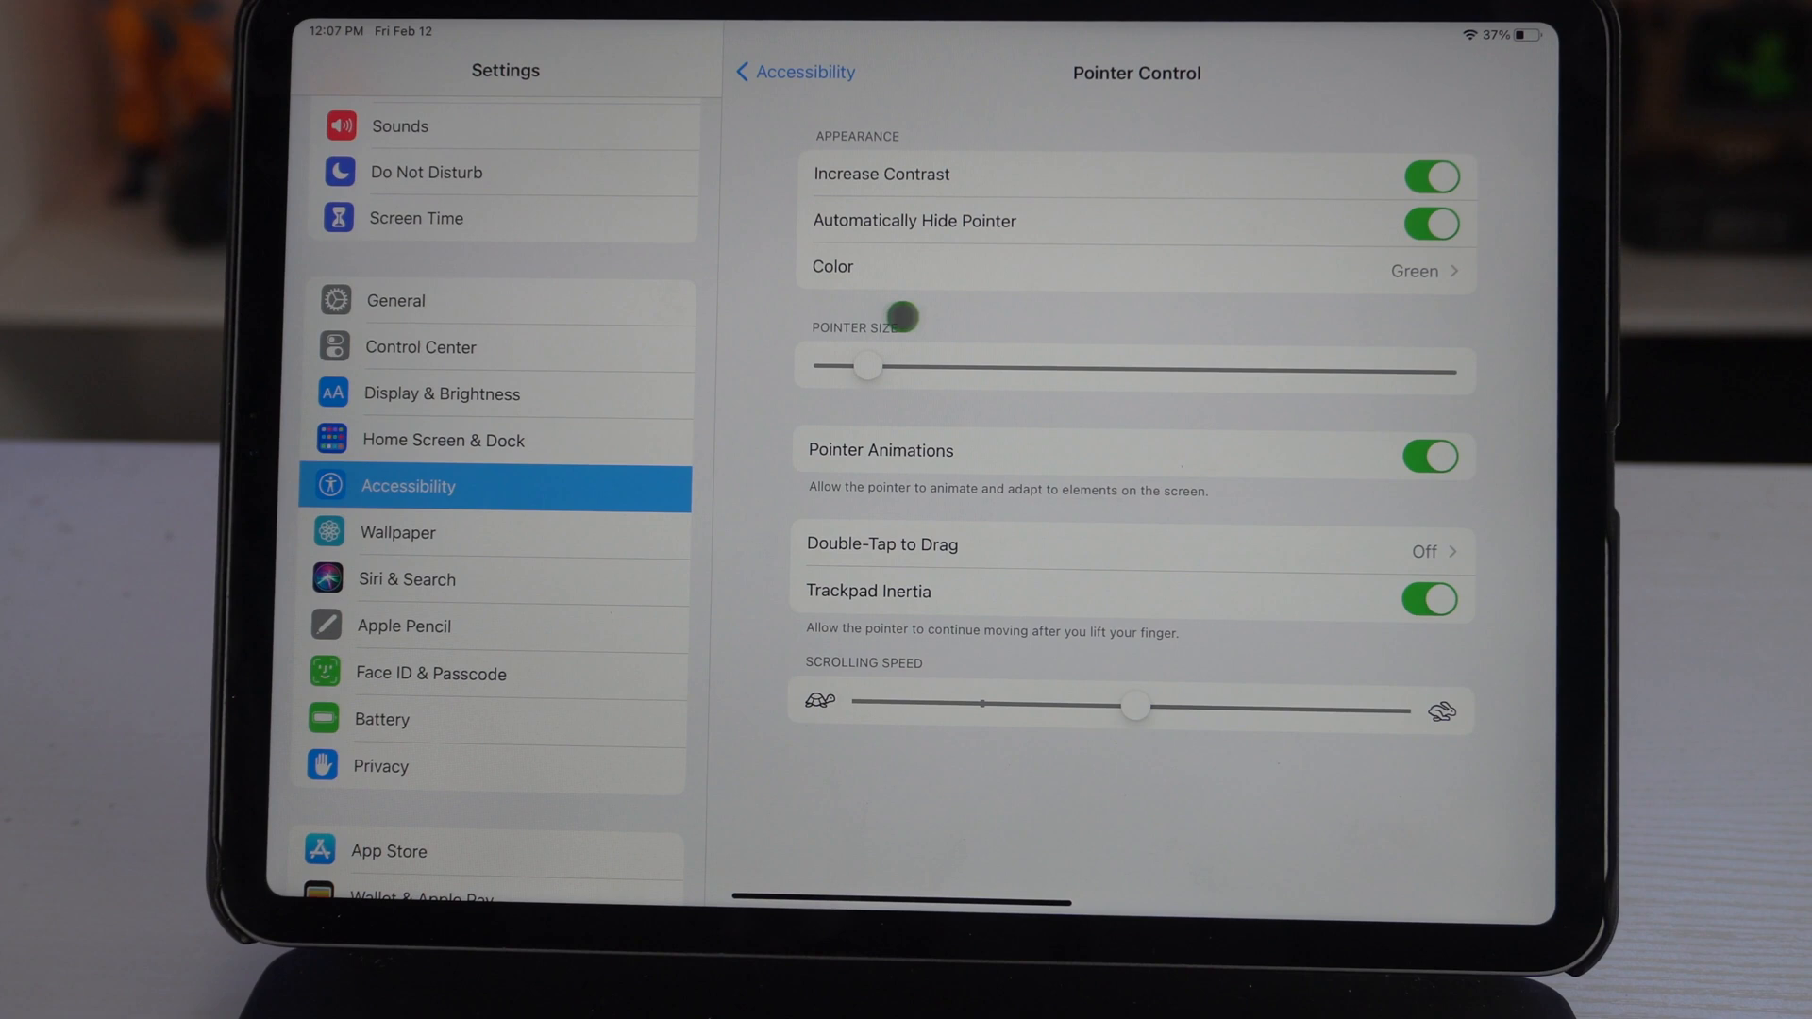
mouse_move(820, 282)
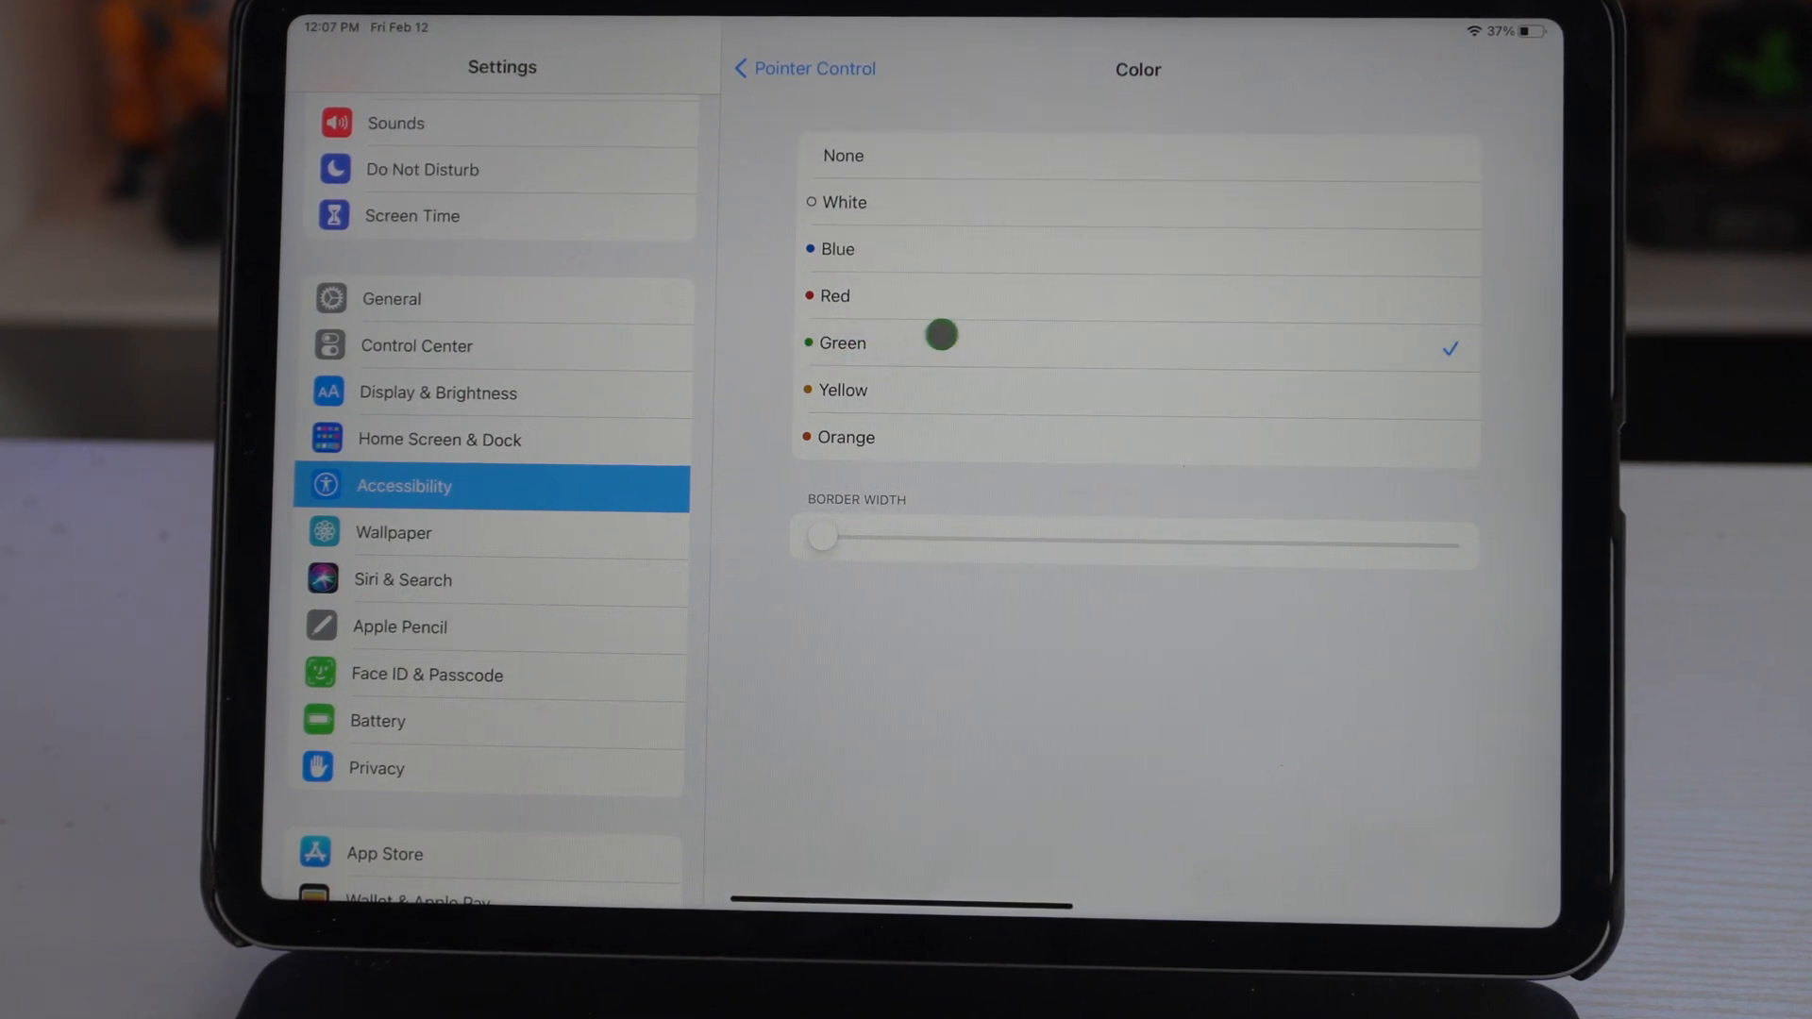
mouse_move(800, 499)
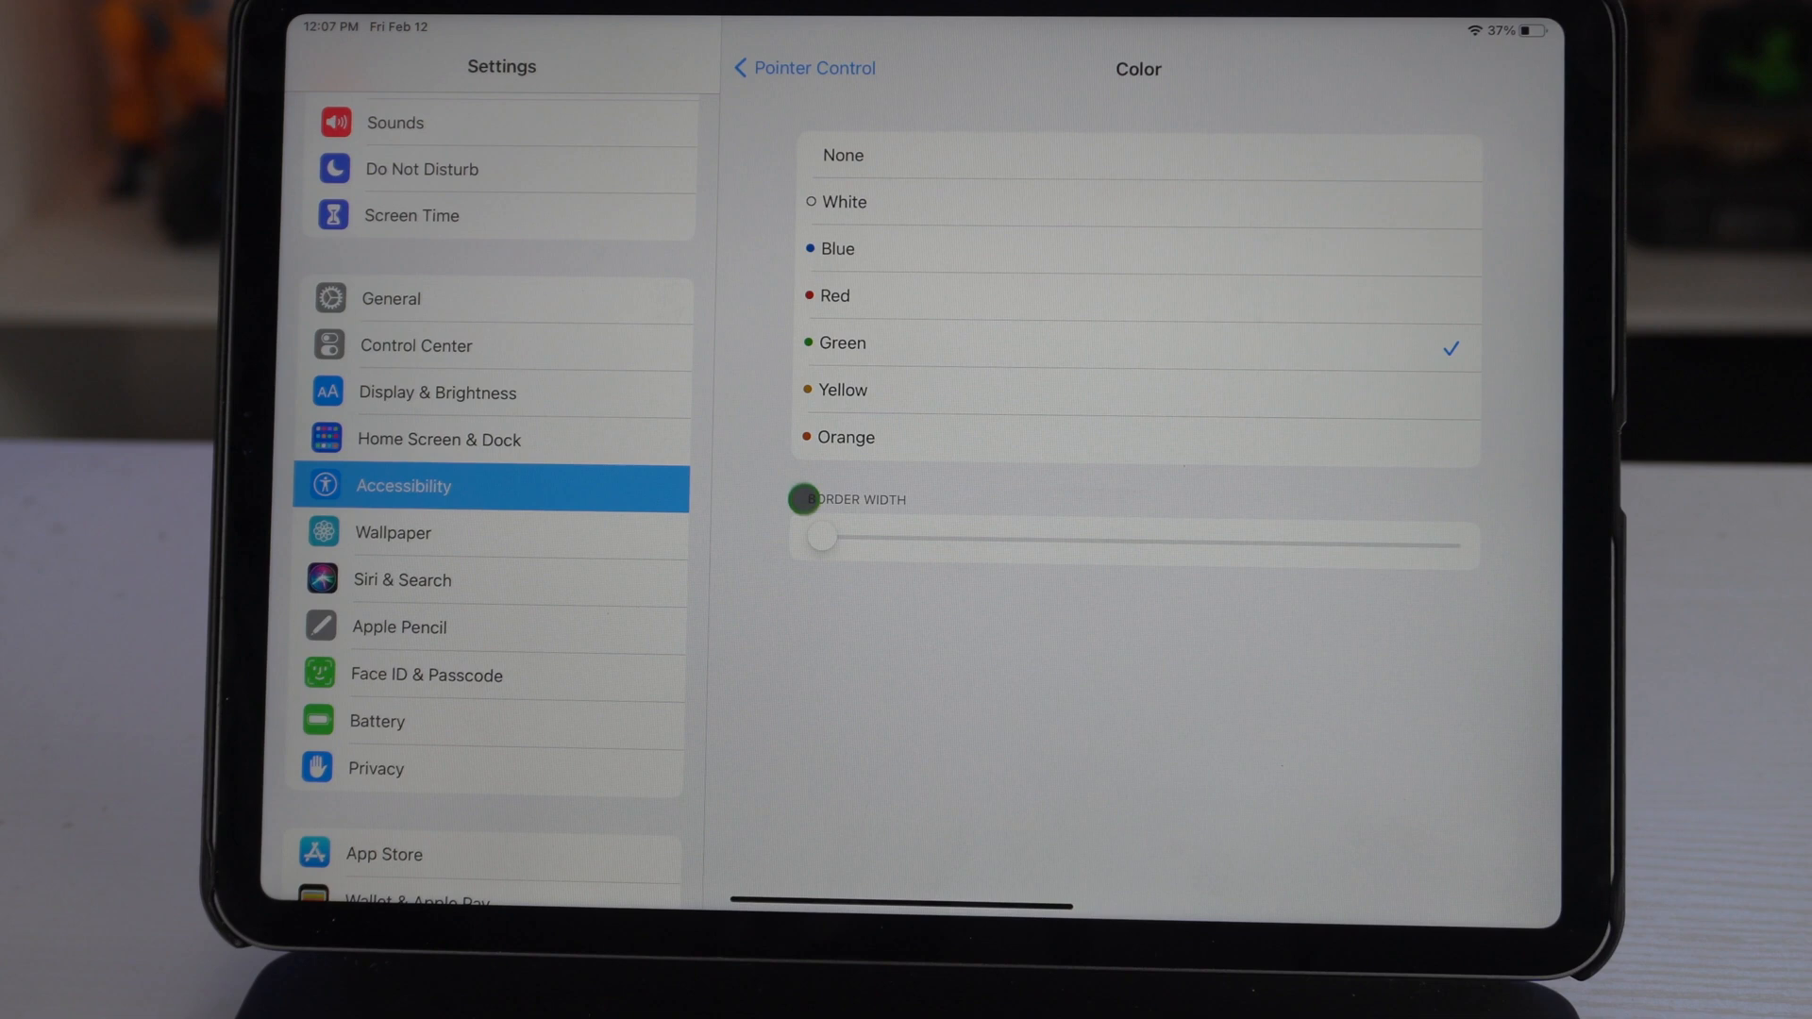
Raise the Green pointer's Border Width slider to about halfway
left_click_drag(822, 535, 1143, 511)
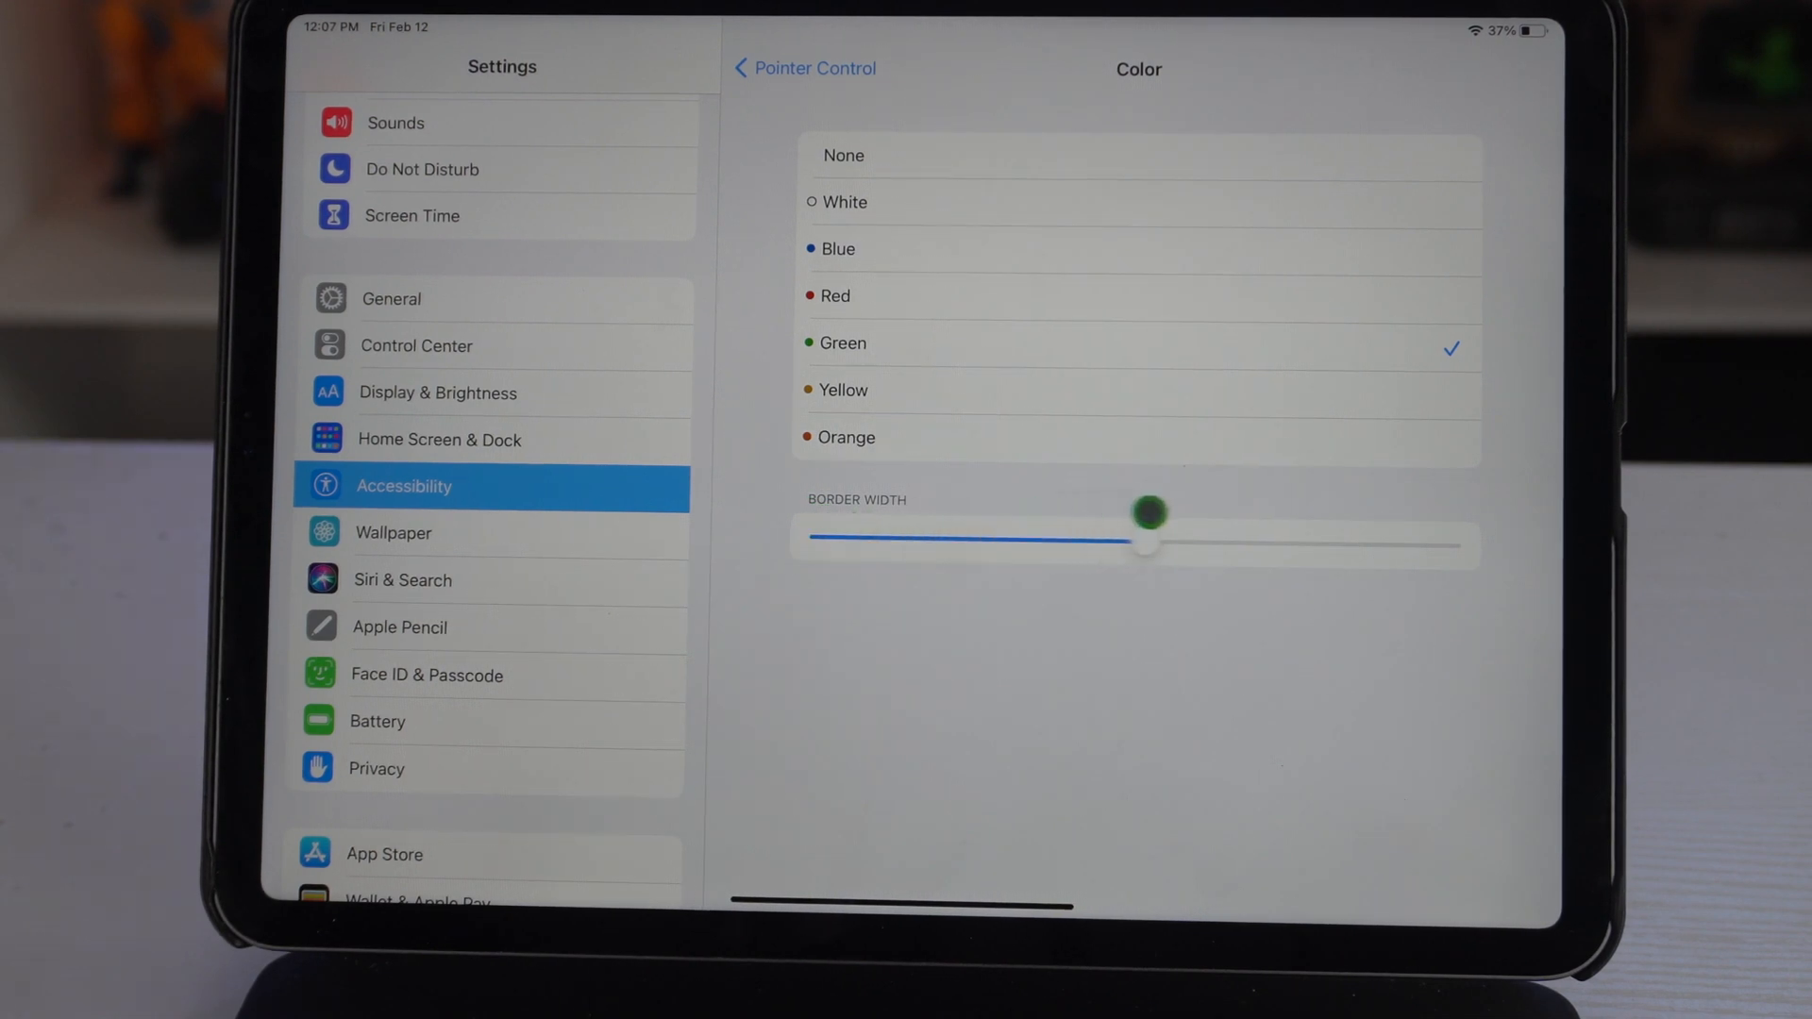